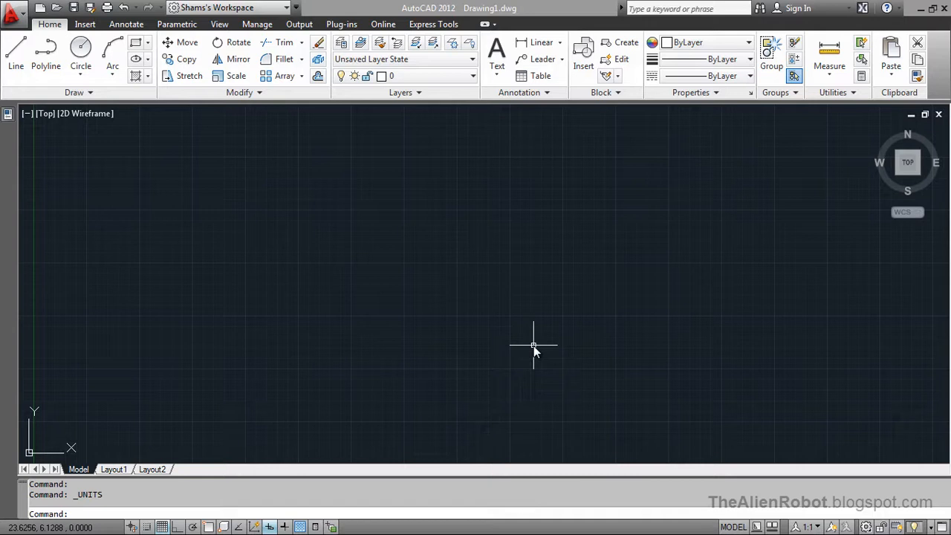
pyautogui.moveTo(526, 334)
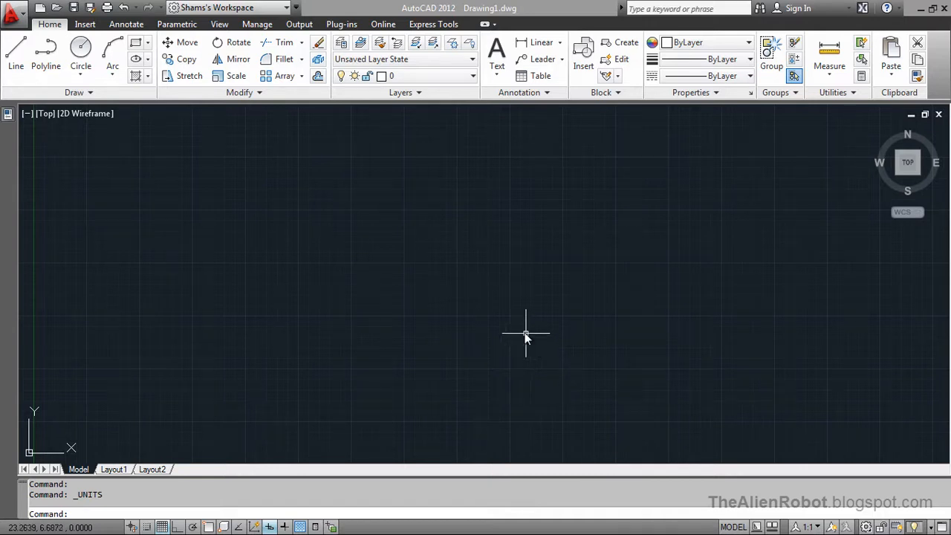
pyautogui.moveTo(501, 227)
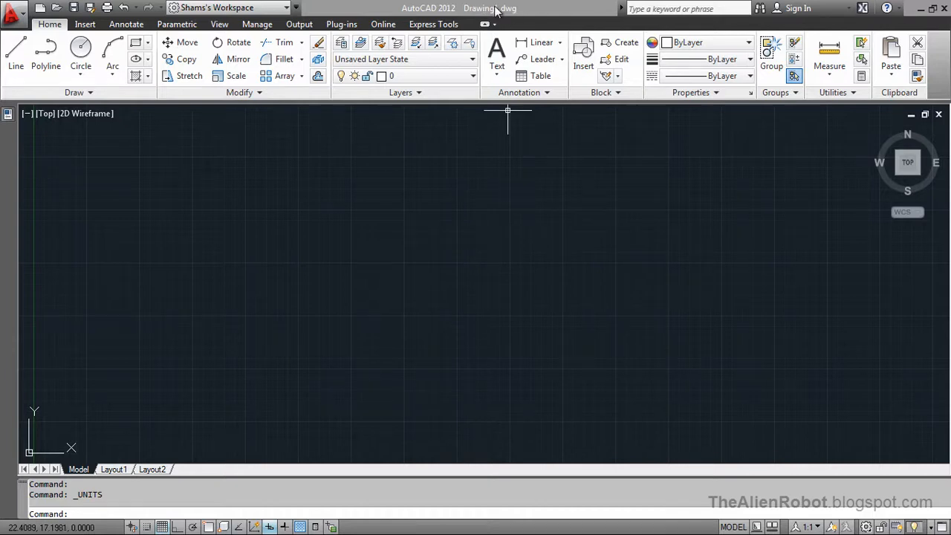
pyautogui.moveTo(422, 227)
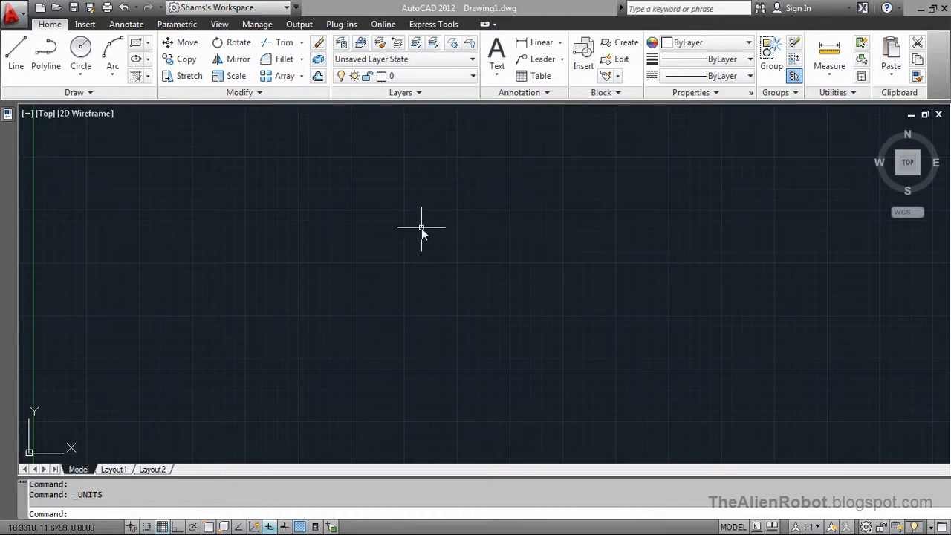
pyautogui.moveTo(431, 241)
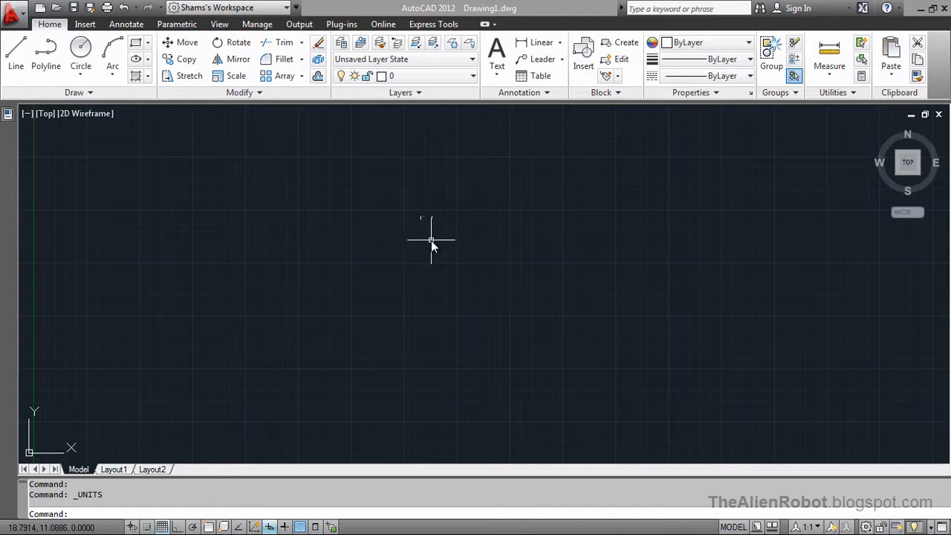
pyautogui.moveTo(431, 237)
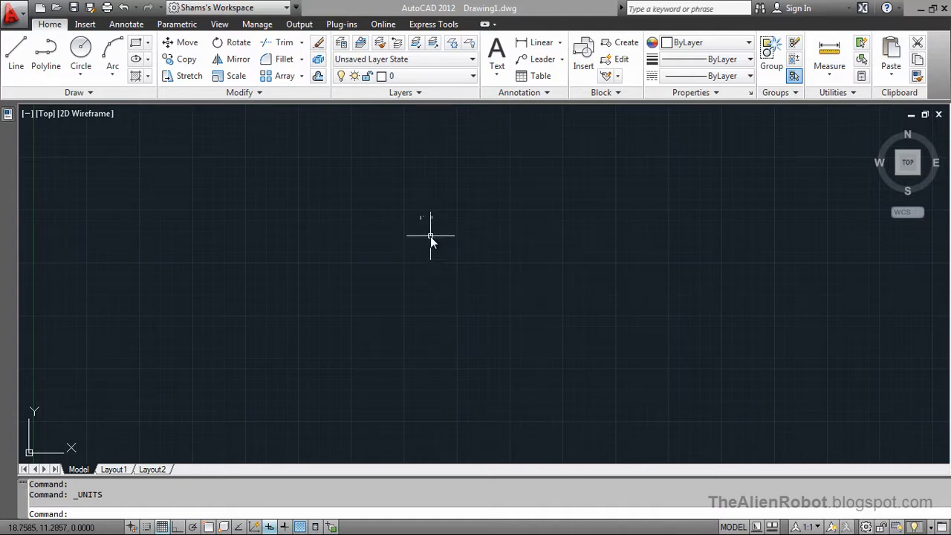
pyautogui.moveTo(23, 19)
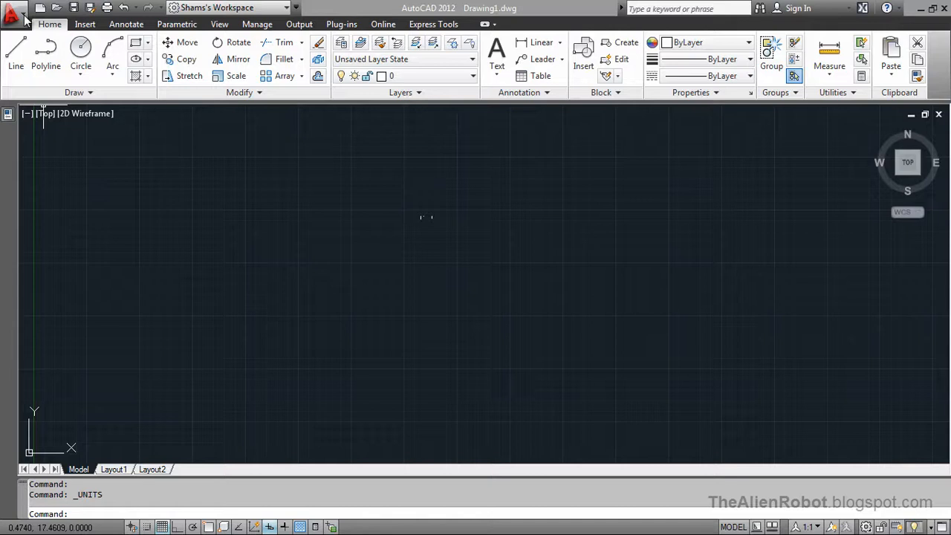
# Set Drawing1's insertion scale to Millimeters in Drawing Units and apply it.
pyautogui.click(13, 9)
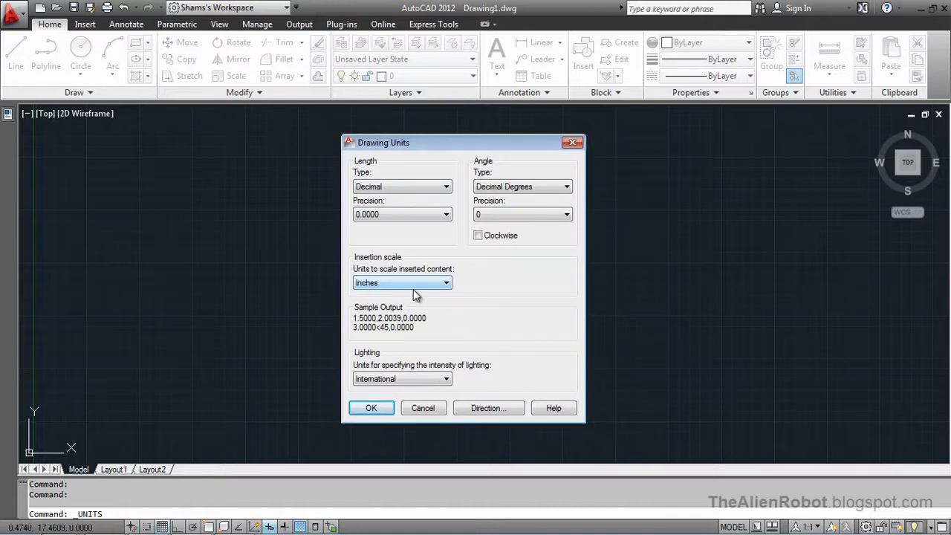
pyautogui.click(447, 282)
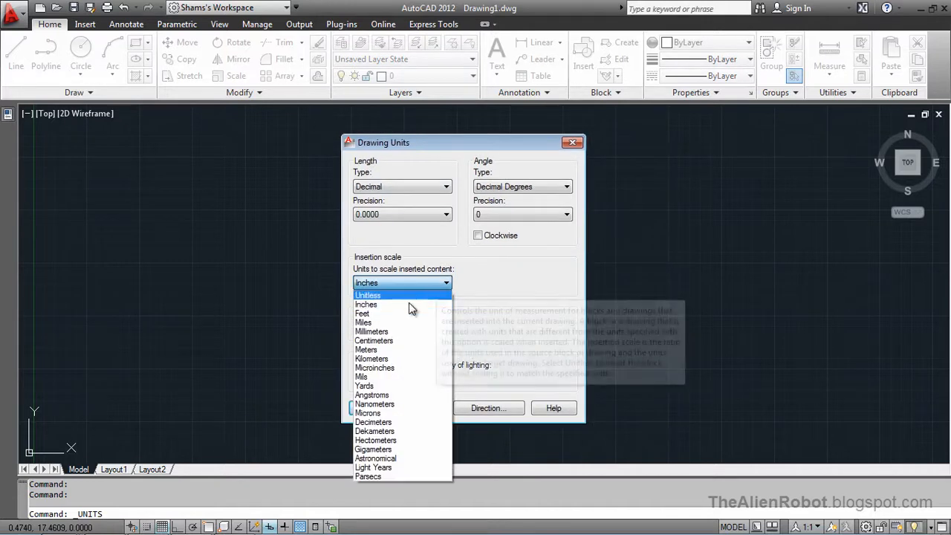
pyautogui.moveTo(401, 332)
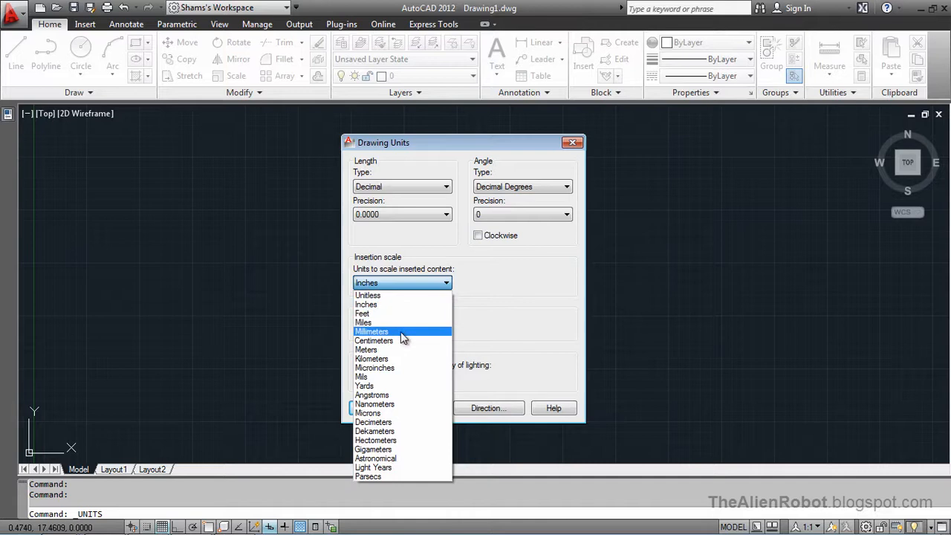
pyautogui.click(372, 331)
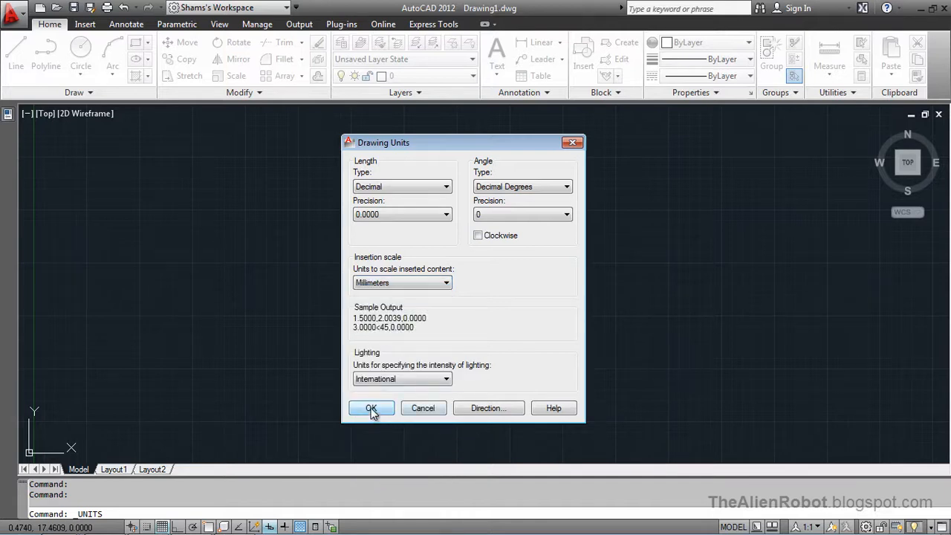
pyautogui.click(372, 408)
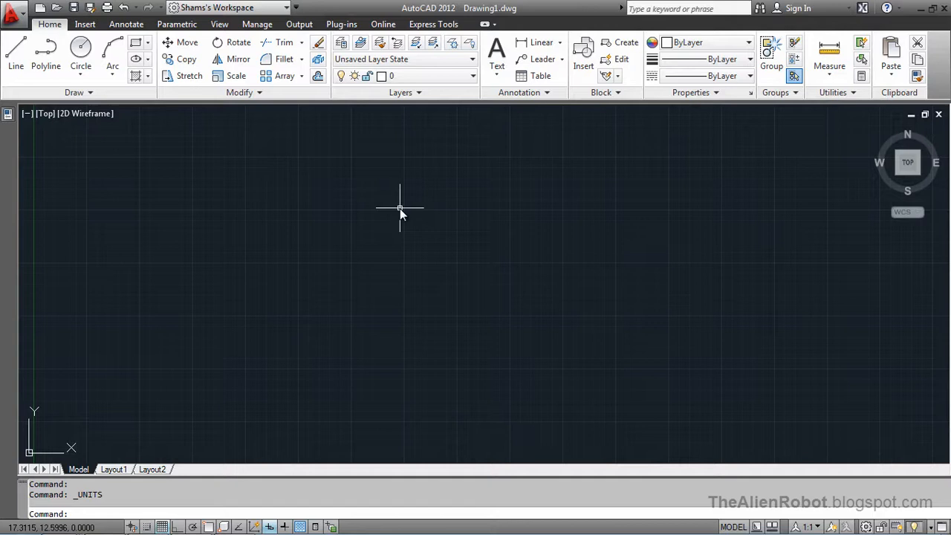
pyautogui.moveTo(260, 289)
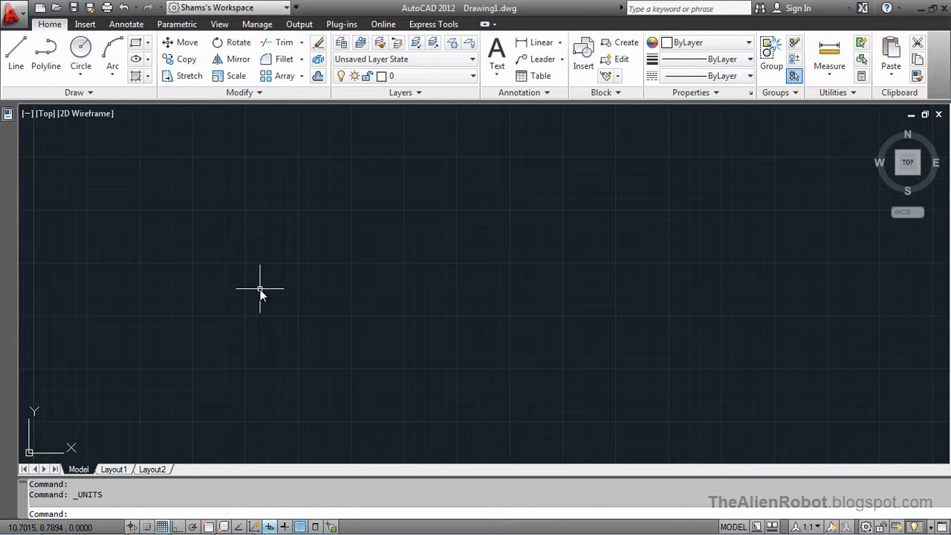
pyautogui.moveTo(253, 238)
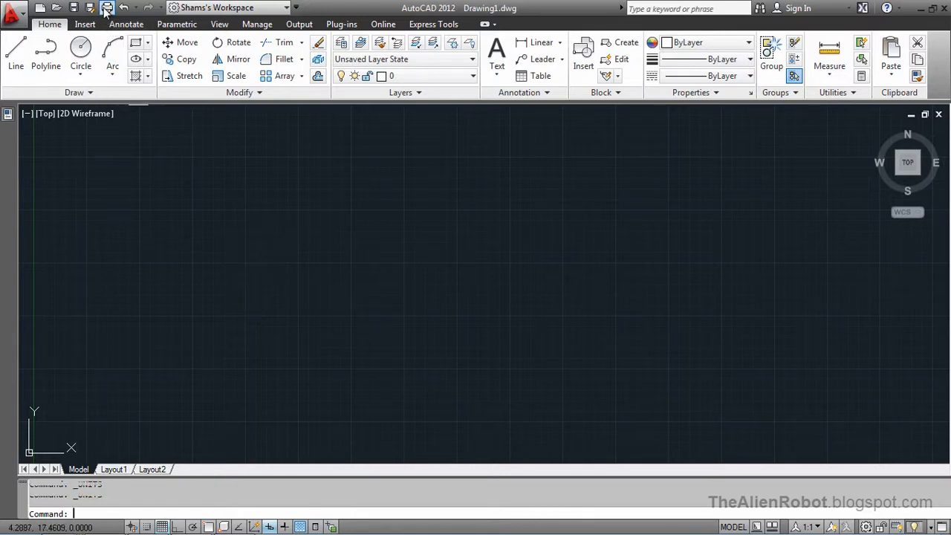
pyautogui.click(107, 7)
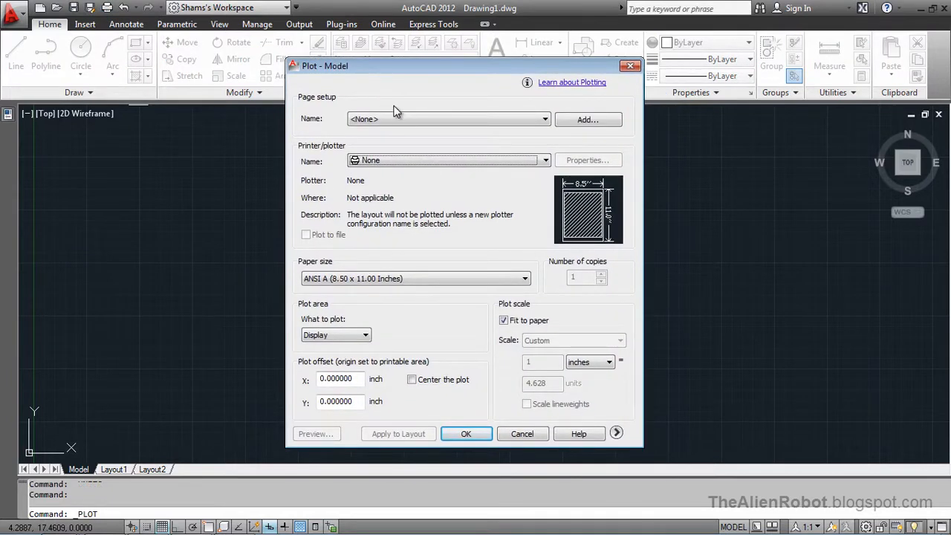
pyautogui.moveTo(438, 278)
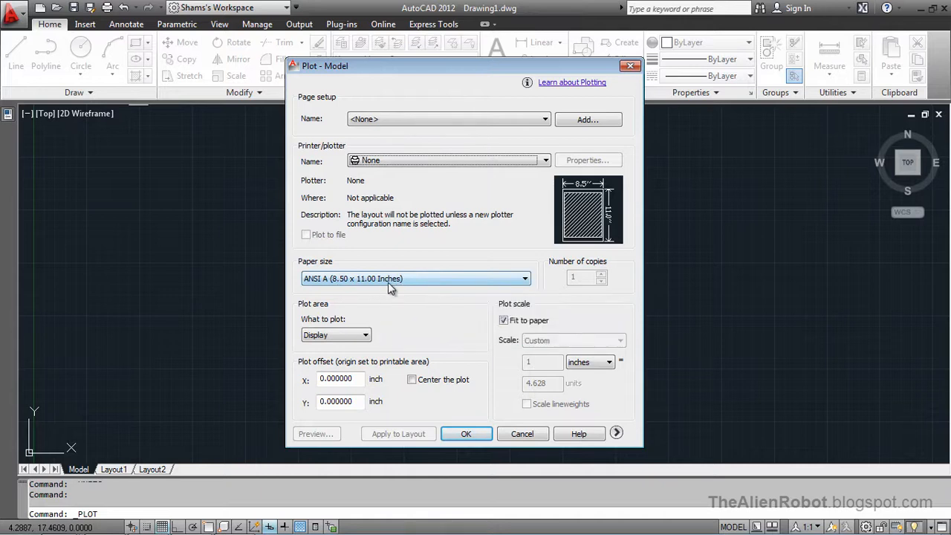
pyautogui.moveTo(394, 283)
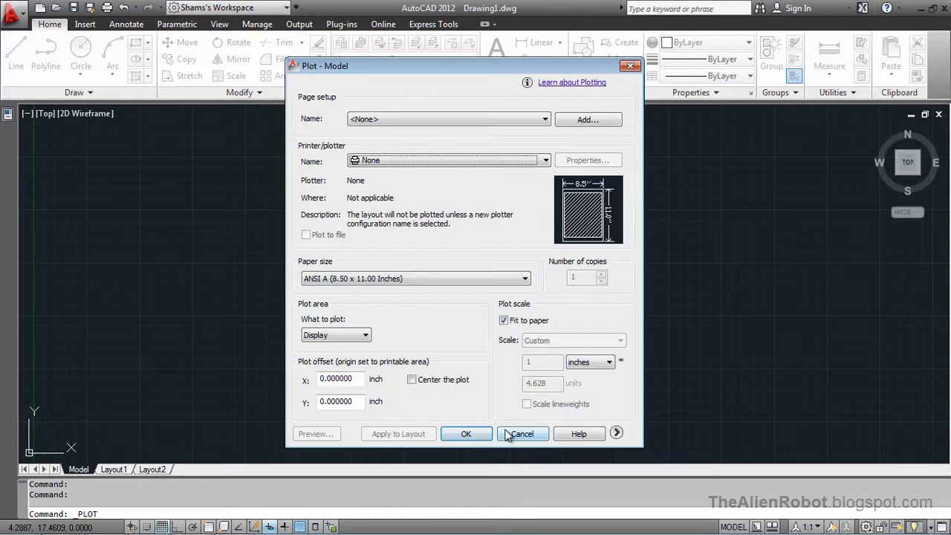
pyautogui.click(522, 433)
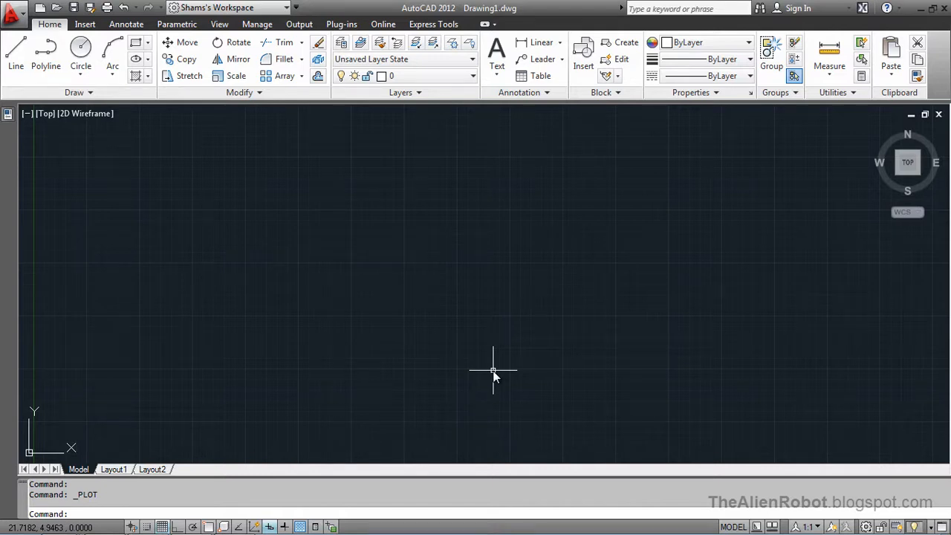
pyautogui.moveTo(504, 110)
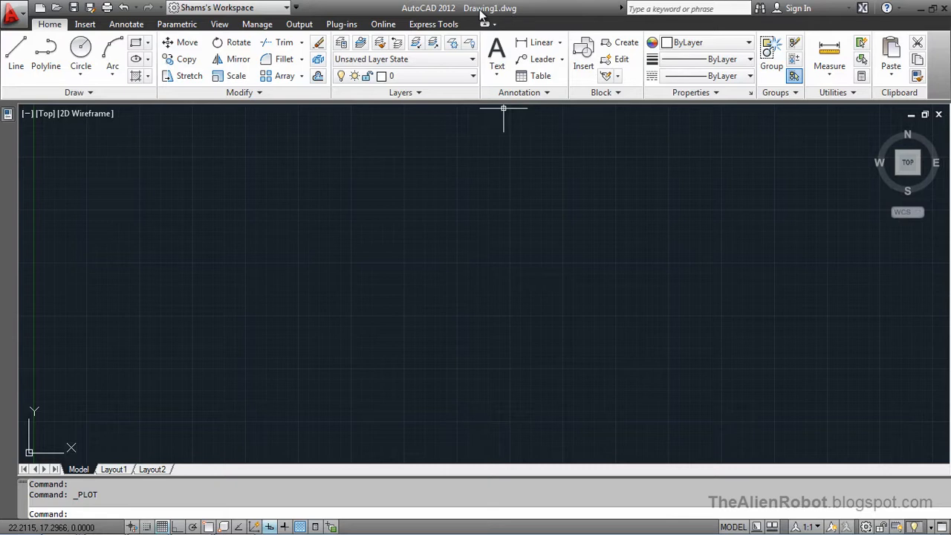
pyautogui.moveTo(500, 13)
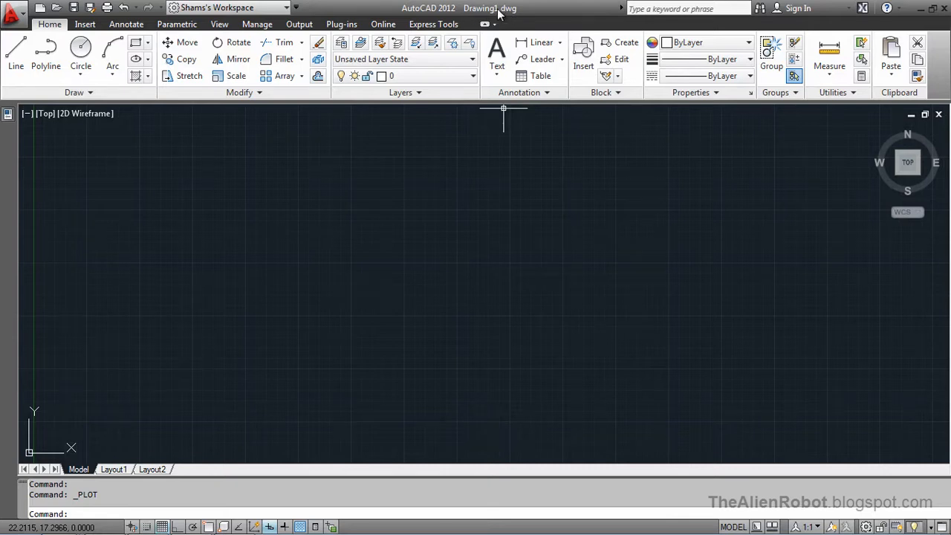
pyautogui.moveTo(520, 13)
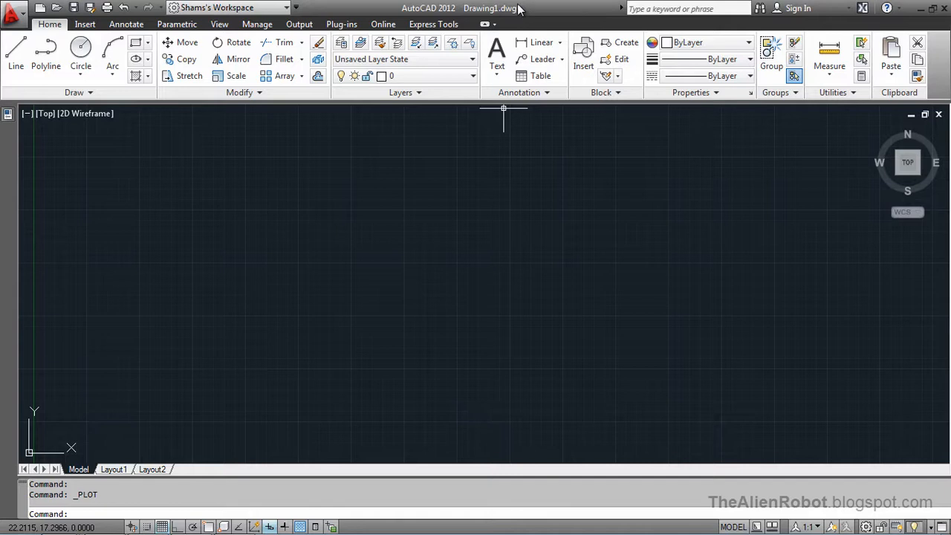
pyautogui.moveTo(456, 236)
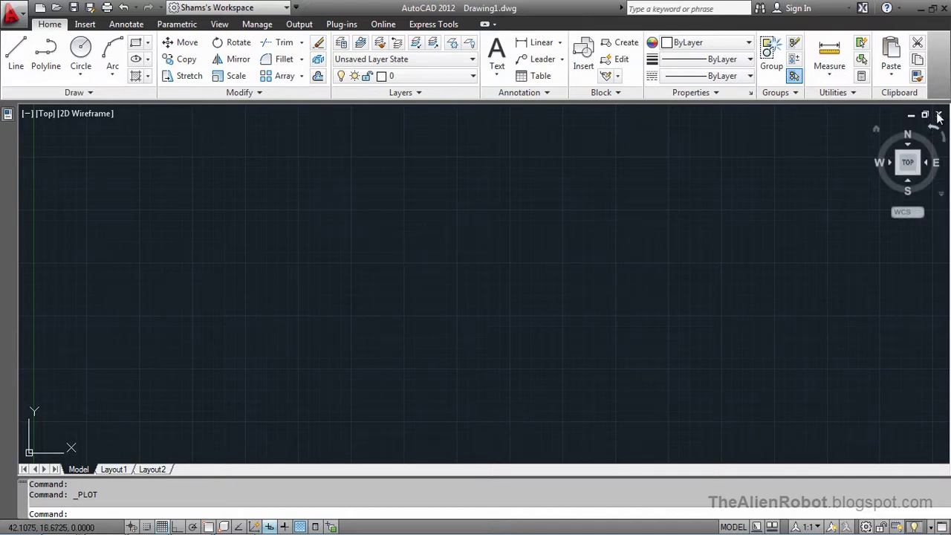
# Discard Drawing1 unsaved and create Drawing2 from the acadiso.dwt template.
pyautogui.click(939, 115)
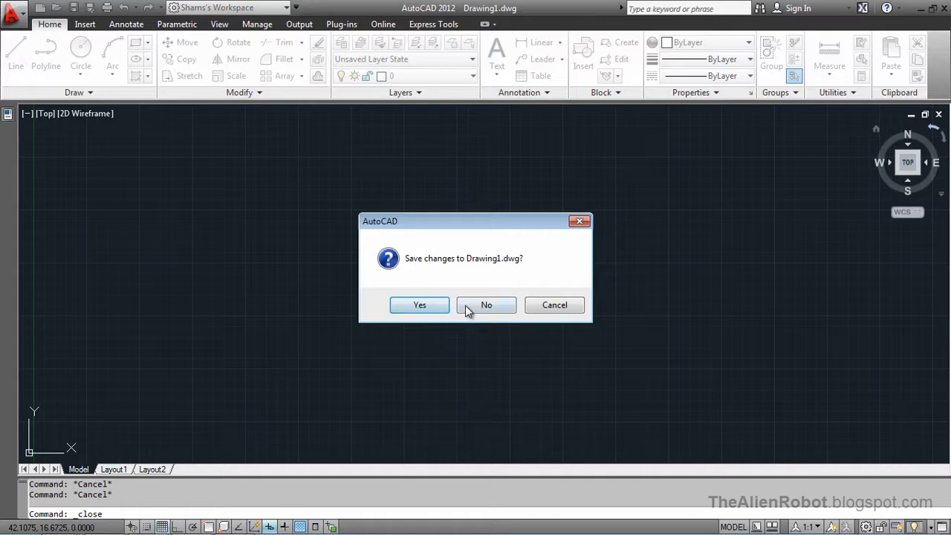
pyautogui.click(486, 305)
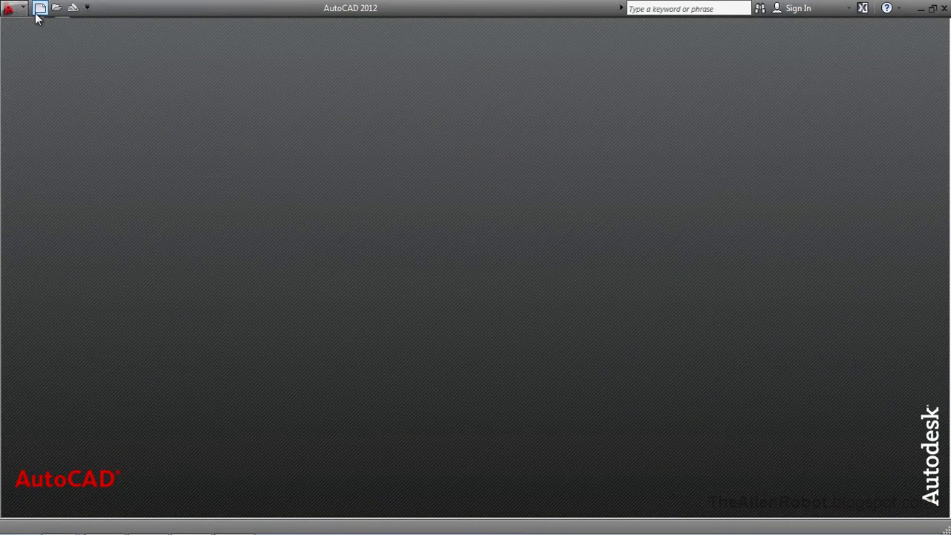
pyautogui.click(40, 8)
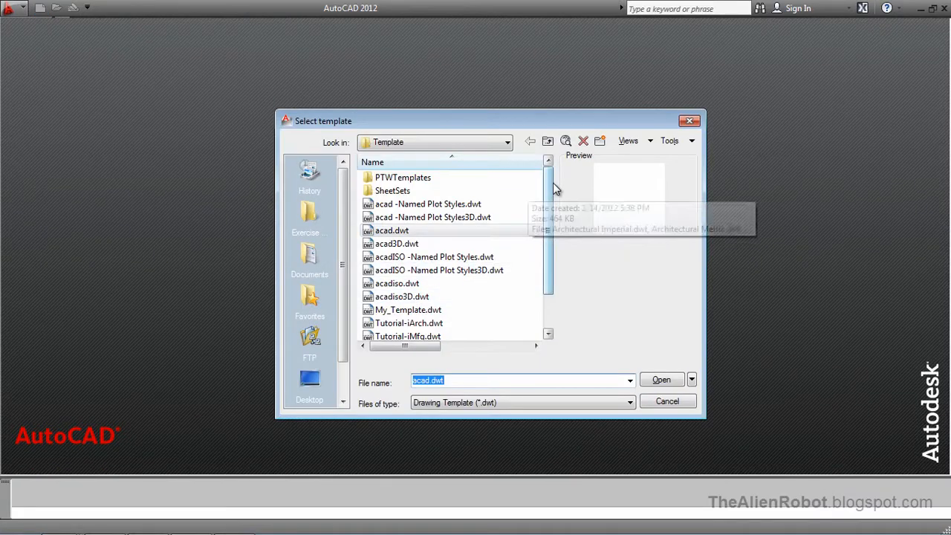
pyautogui.scroll(-3)
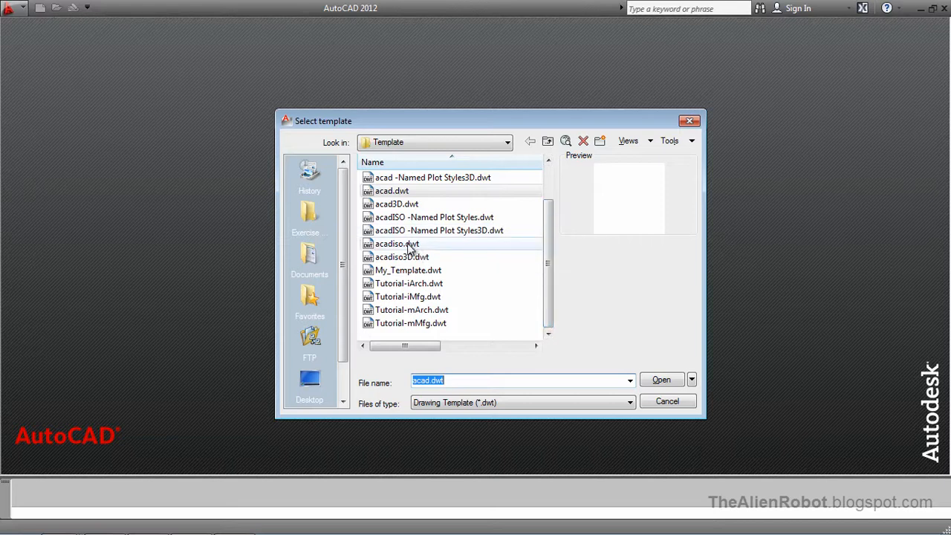
pyautogui.click(396, 244)
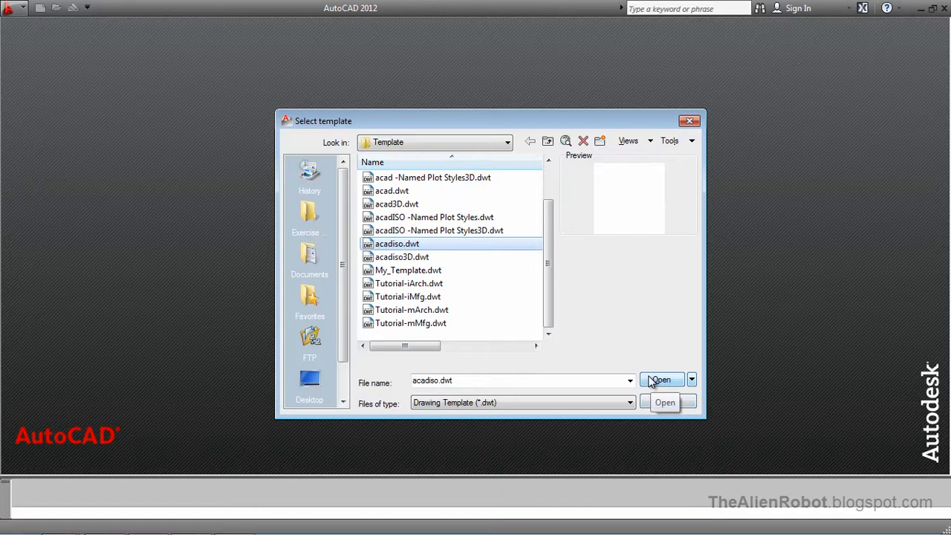
pyautogui.click(658, 380)
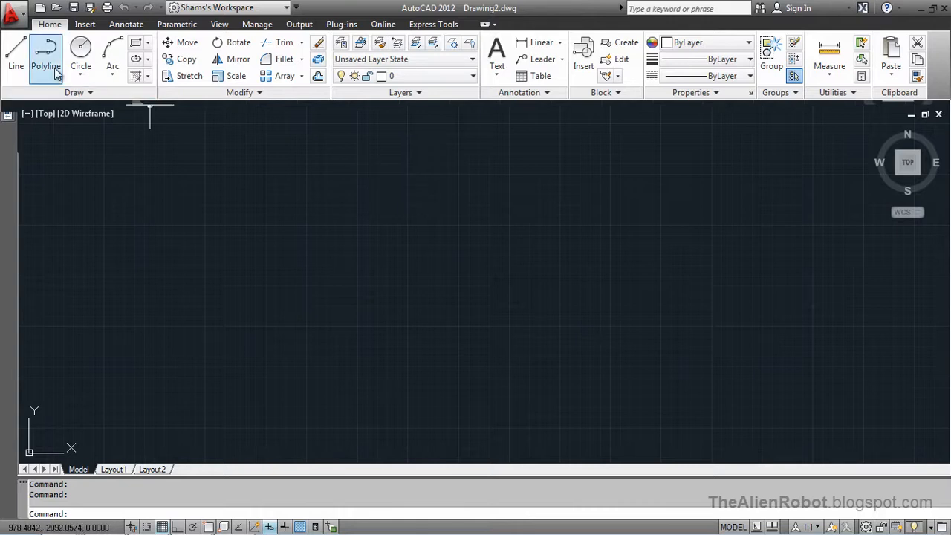
# Confirm Drawing2 uses Millimeters insertion scale in Drawing Units, then close it.
pyautogui.click(14, 8)
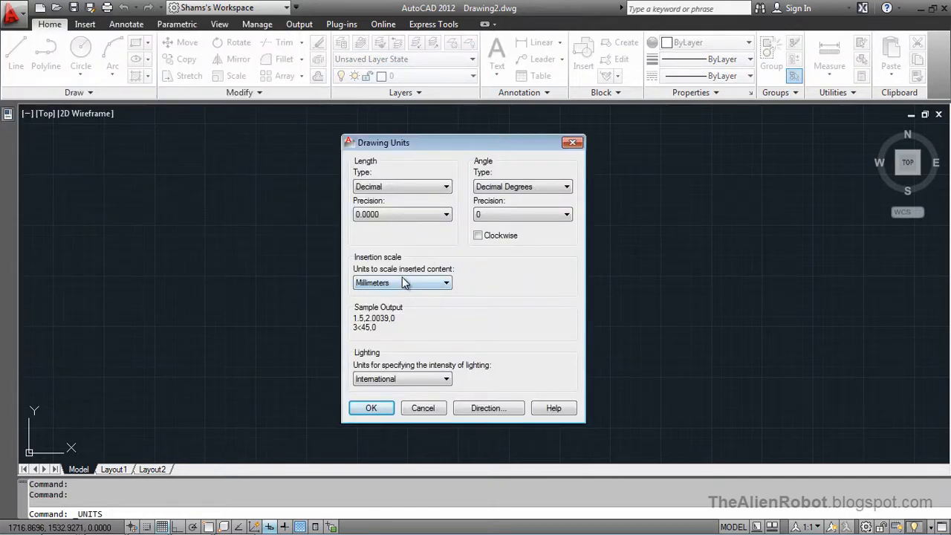
pyautogui.moveTo(402, 282)
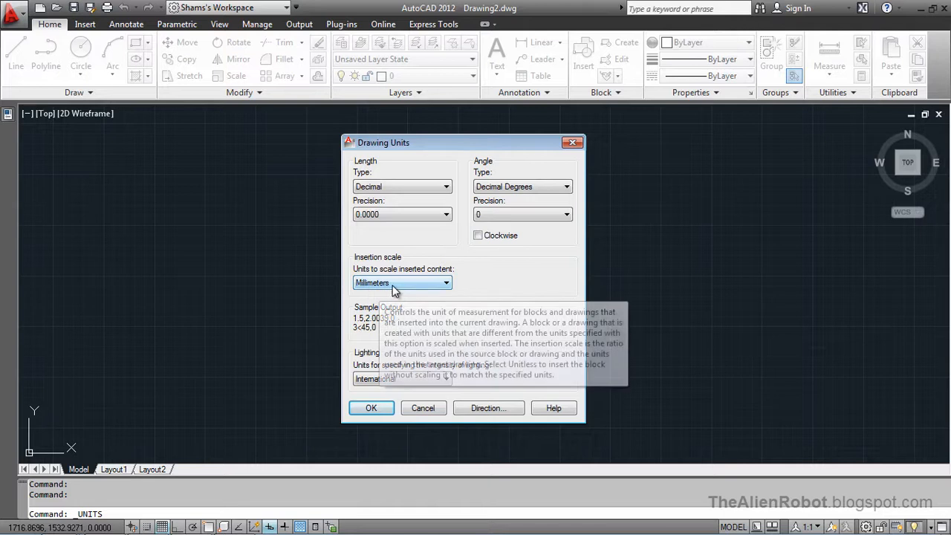
pyautogui.moveTo(407, 398)
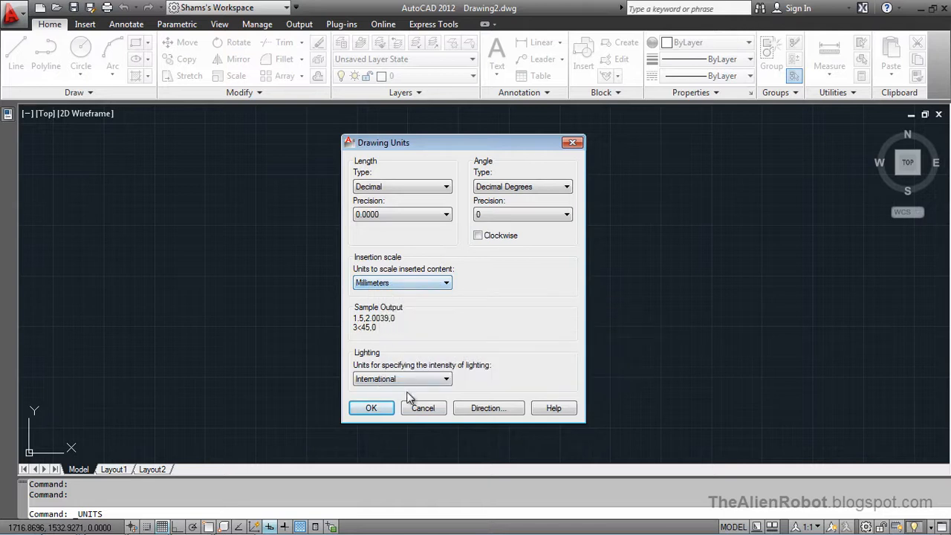
pyautogui.click(371, 408)
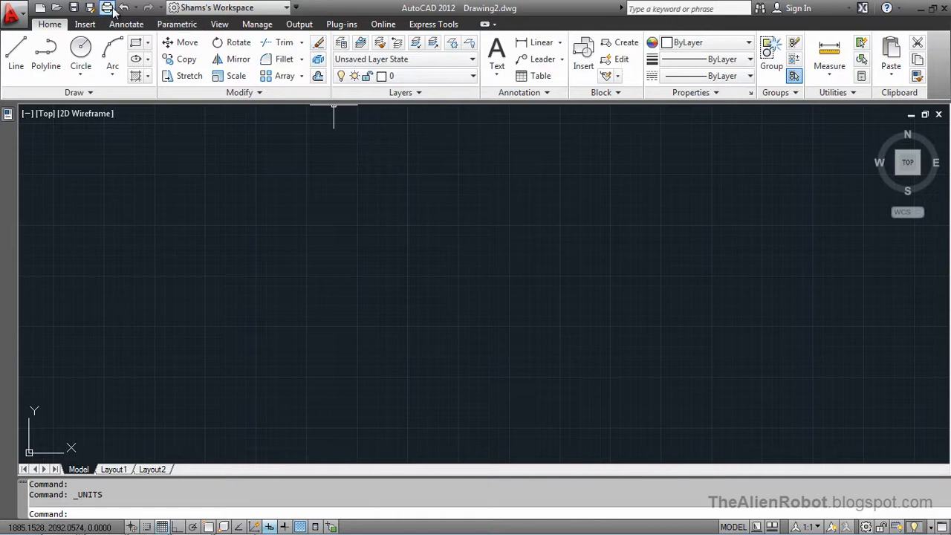
# Bring up the Plot dialog to check for ISO A4 (mm) paper size.
pyautogui.click(107, 8)
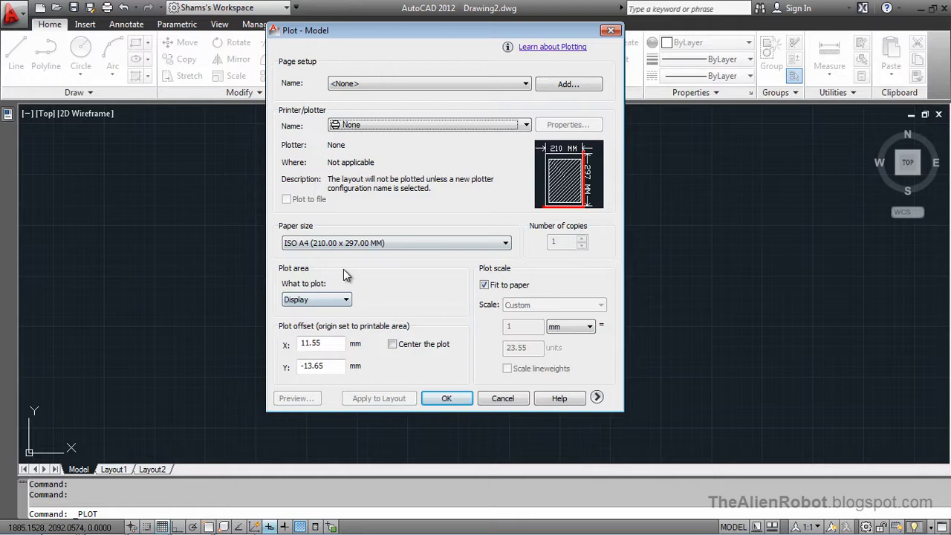
pyautogui.moveTo(333, 243)
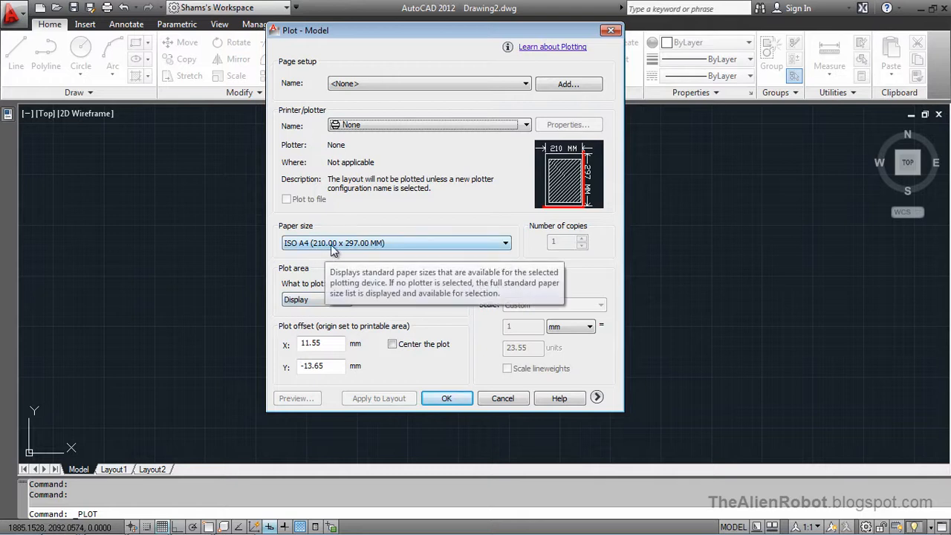
pyautogui.moveTo(347, 252)
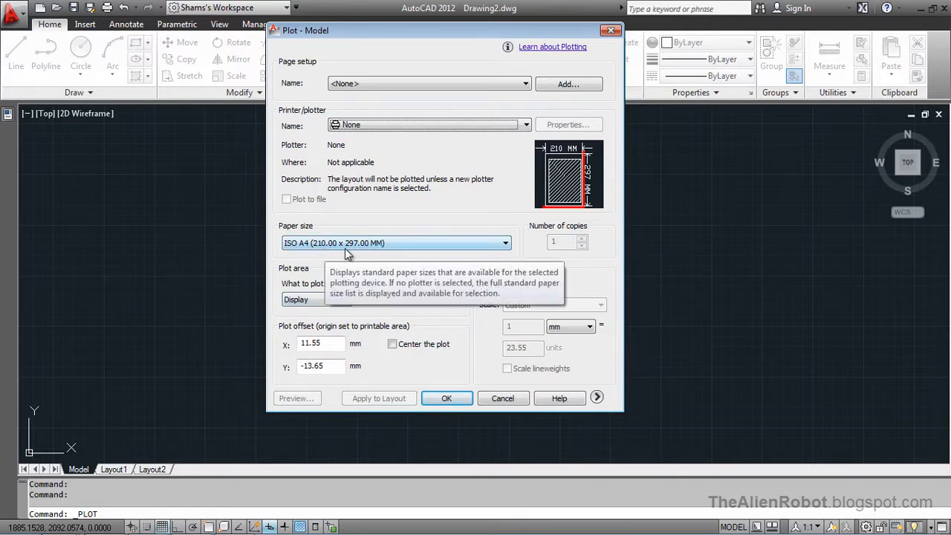
pyautogui.moveTo(416, 250)
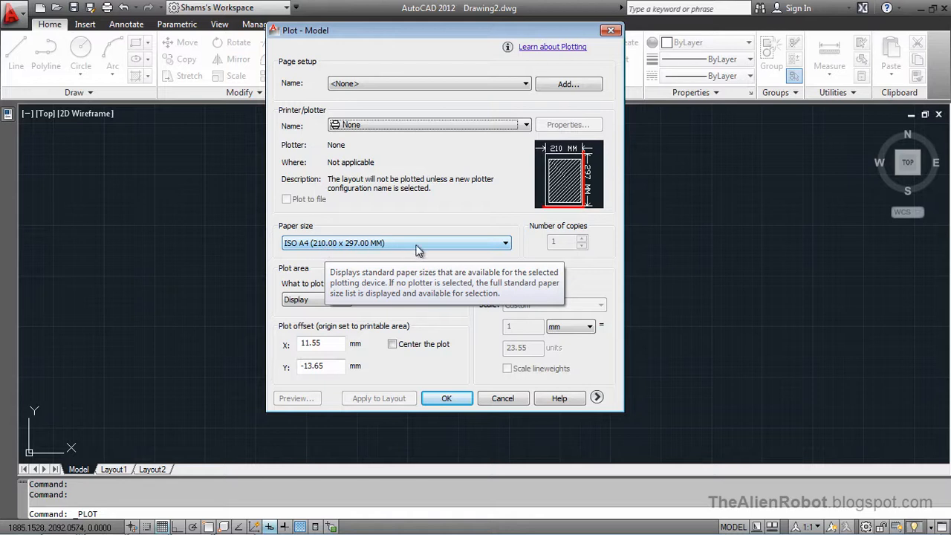
pyautogui.moveTo(433, 360)
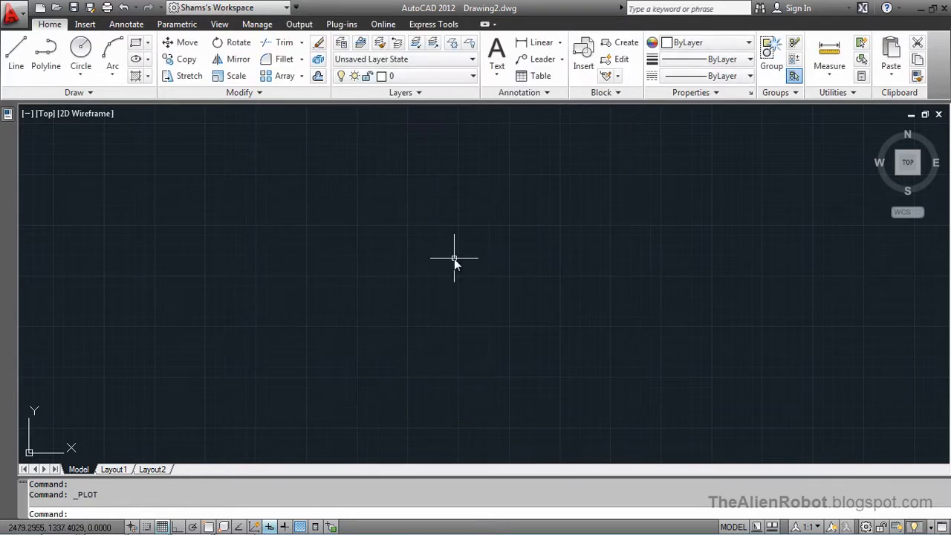
pyautogui.moveTo(450, 249)
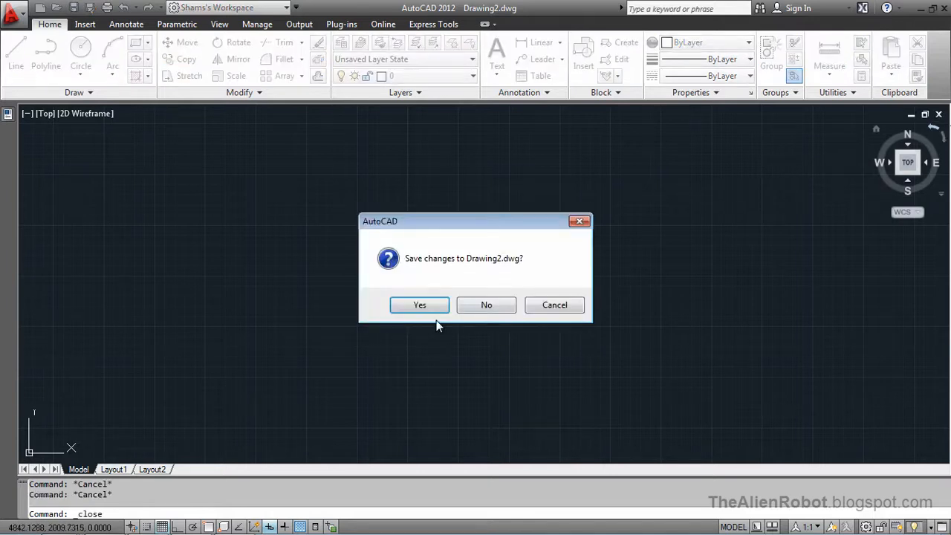
# Close Drawing2 without saving and create Drawing3 from acad.dwt.
pyautogui.click(486, 305)
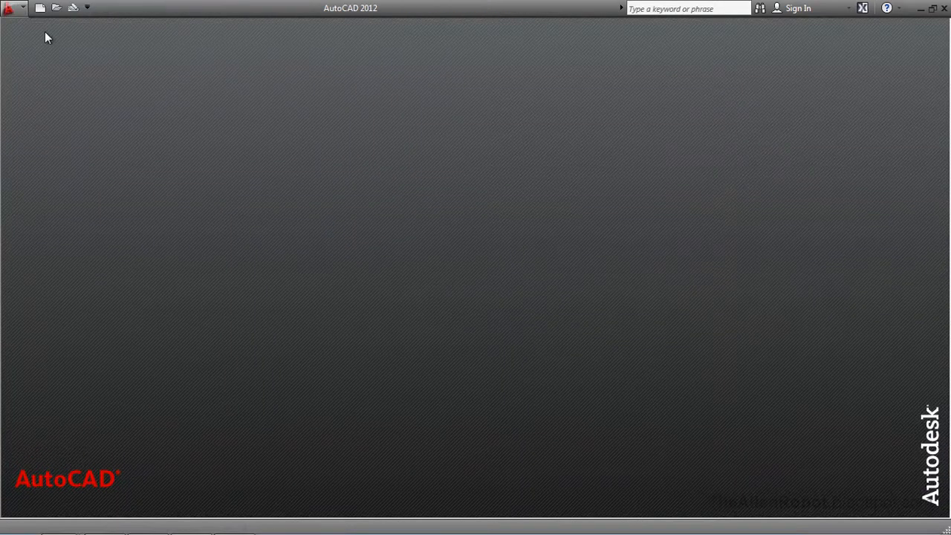
pyautogui.click(40, 8)
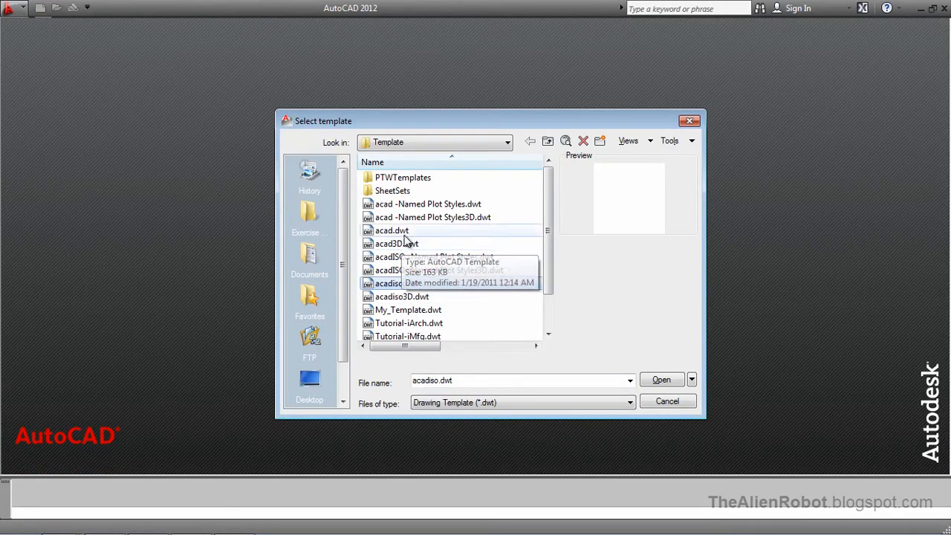
pyautogui.moveTo(414, 234)
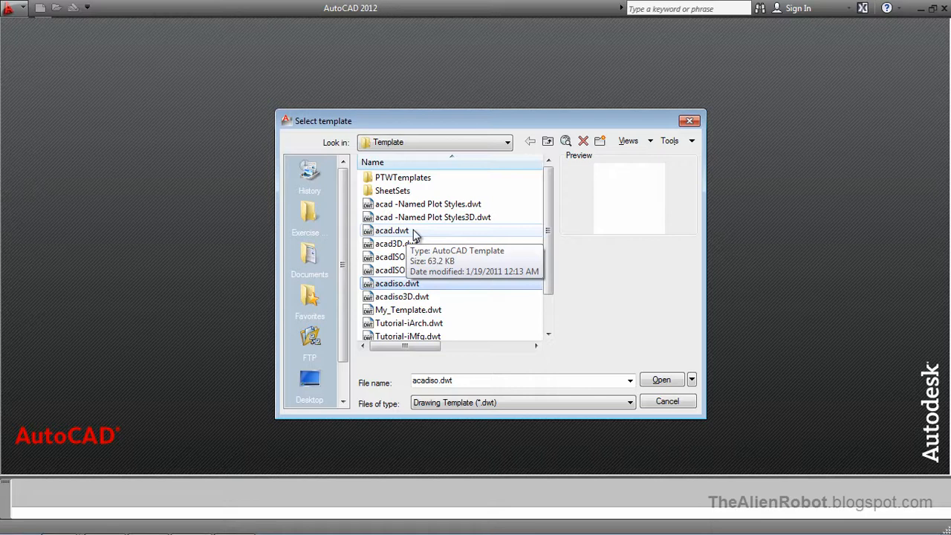
pyautogui.click(392, 230)
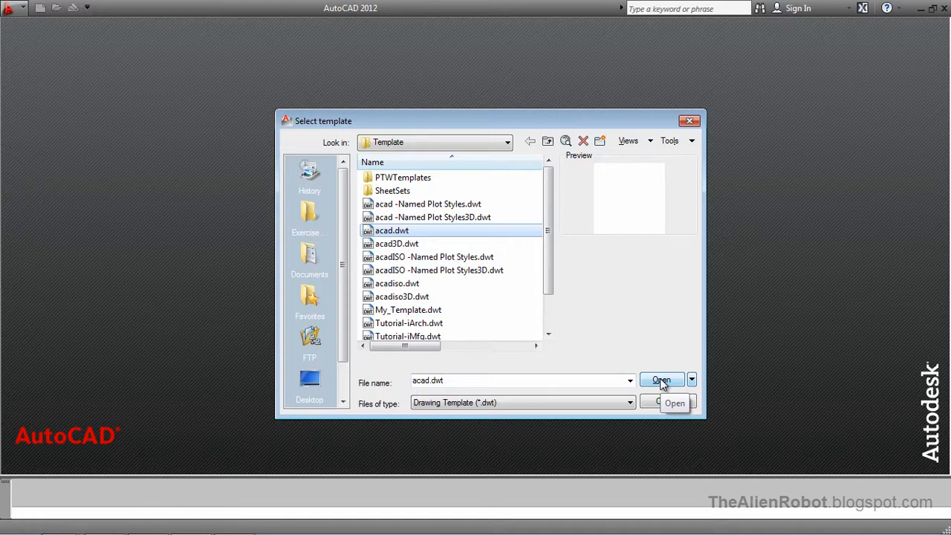
pyautogui.click(660, 380)
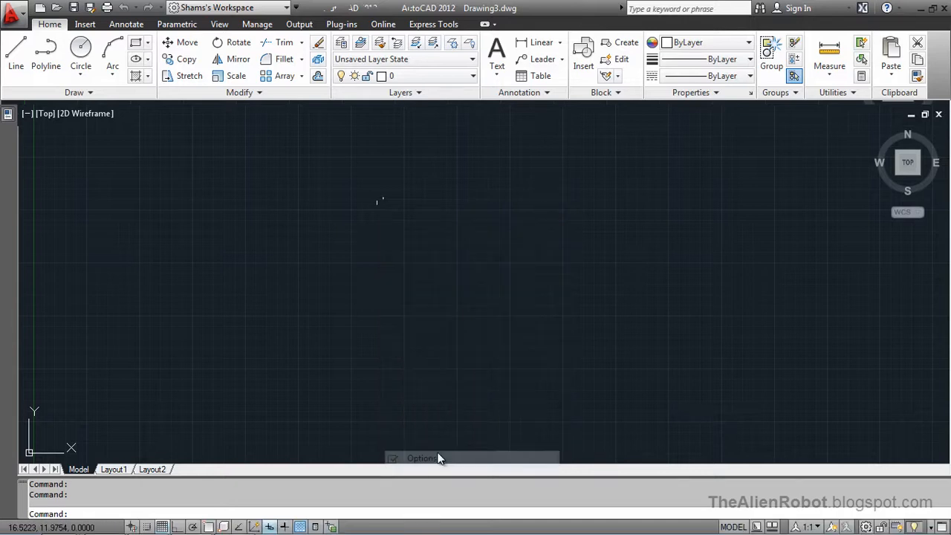
# Expand Options > Files > Template Settings to show the QNEW template value None.
pyautogui.click(421, 458)
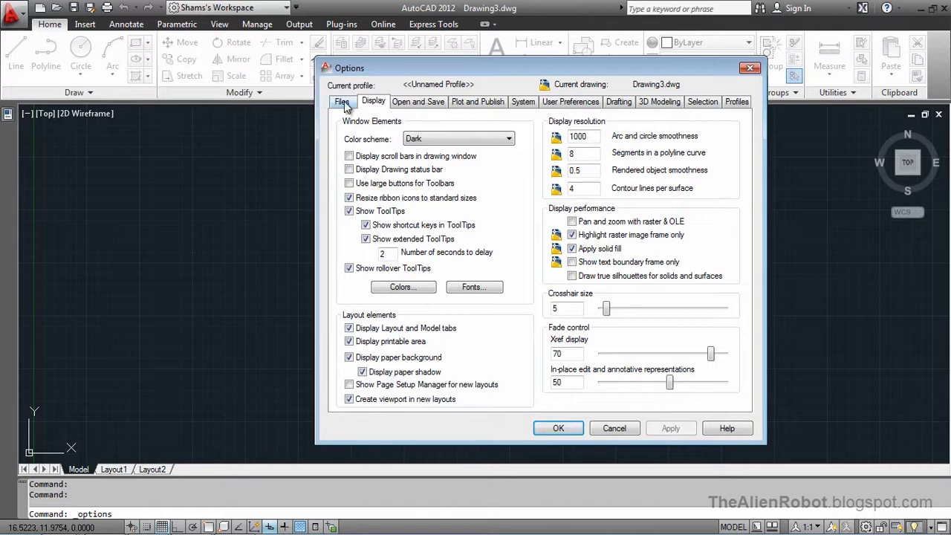
pyautogui.click(342, 101)
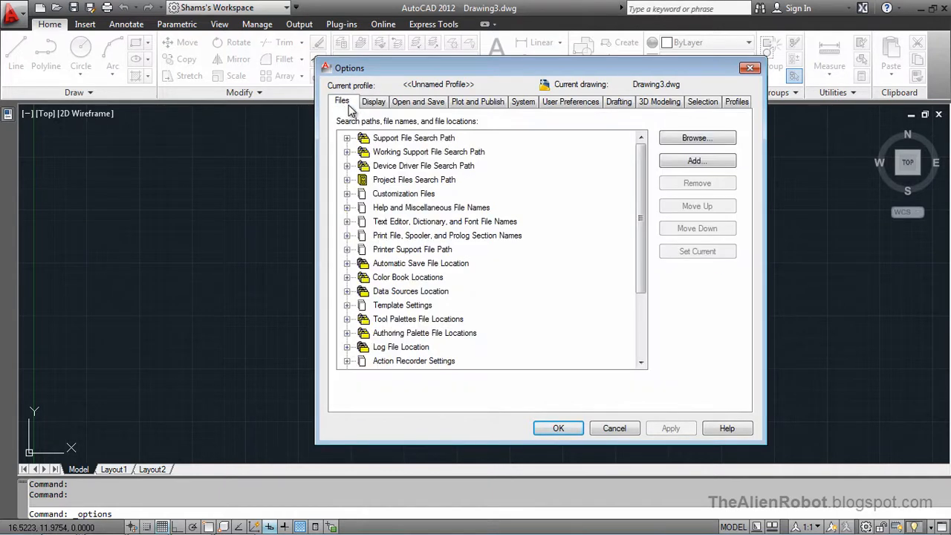
pyautogui.moveTo(385, 326)
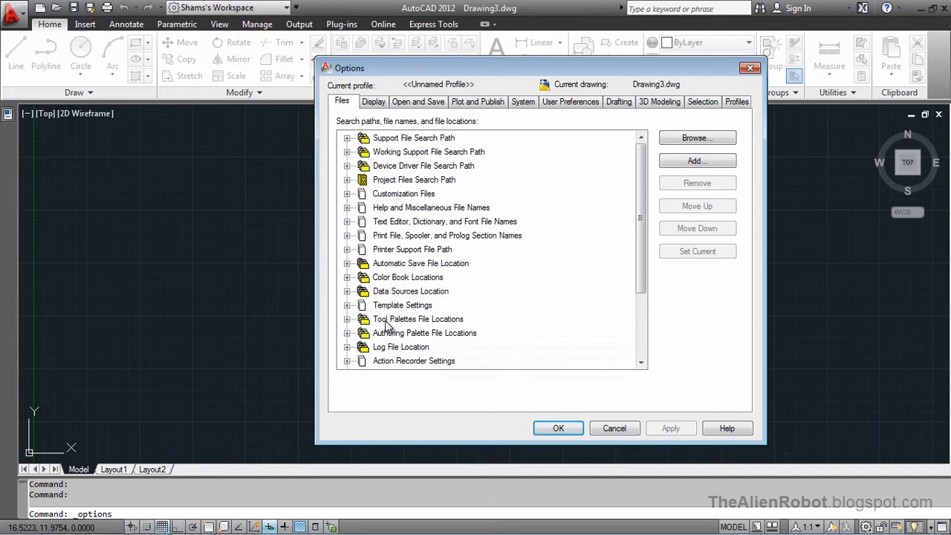
pyautogui.moveTo(379, 301)
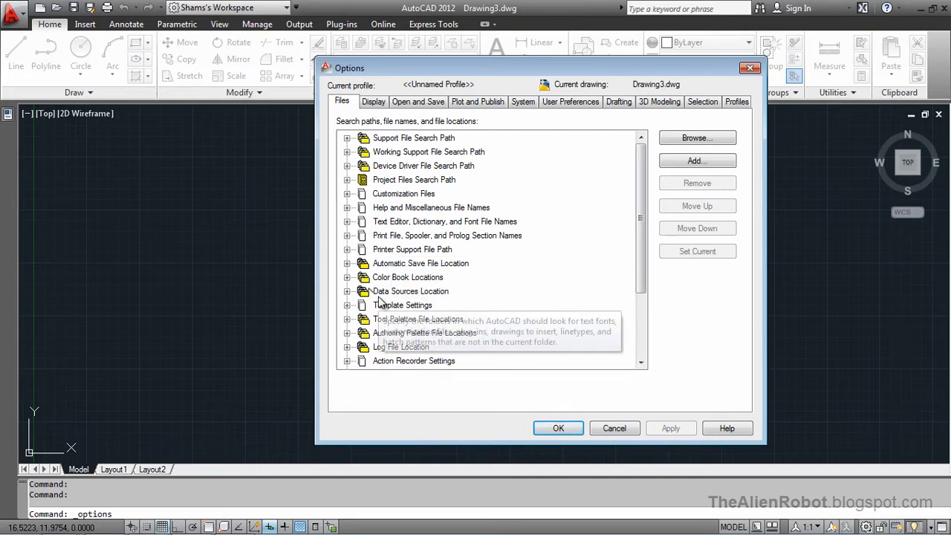
pyautogui.click(349, 305)
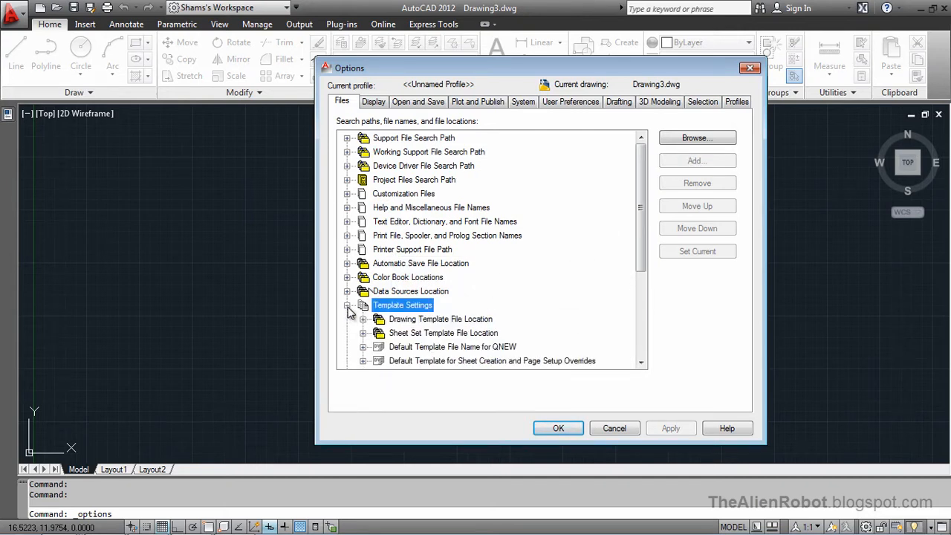
pyautogui.scroll(-3)
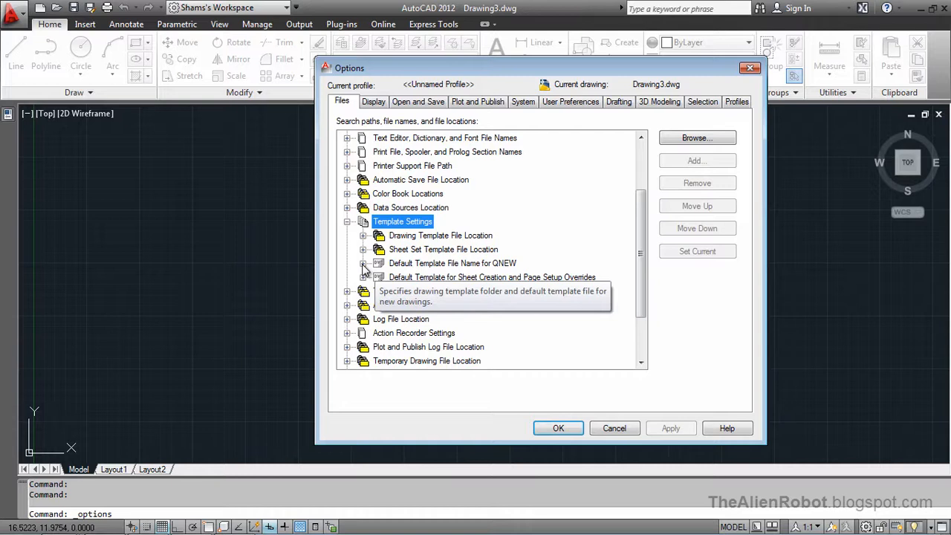
pyautogui.click(452, 263)
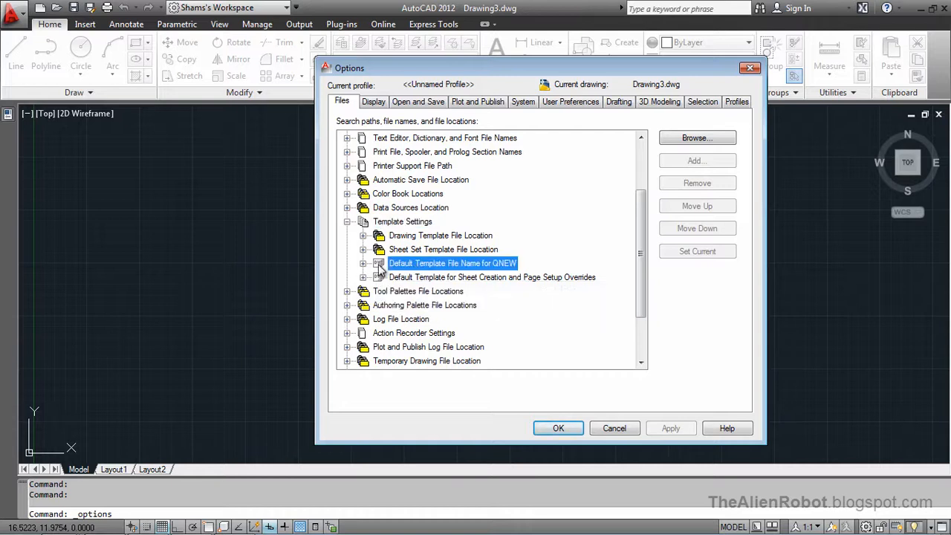
pyautogui.click(364, 263)
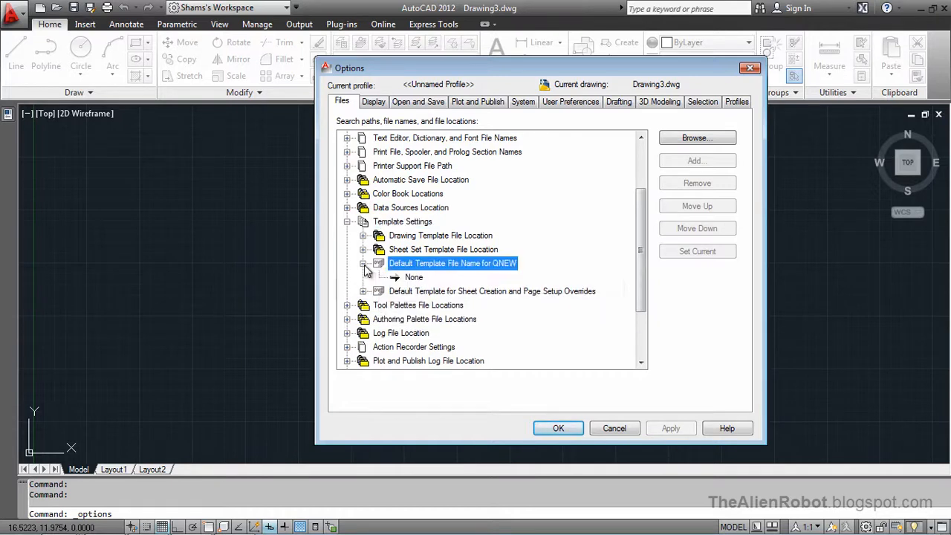
pyautogui.click(414, 277)
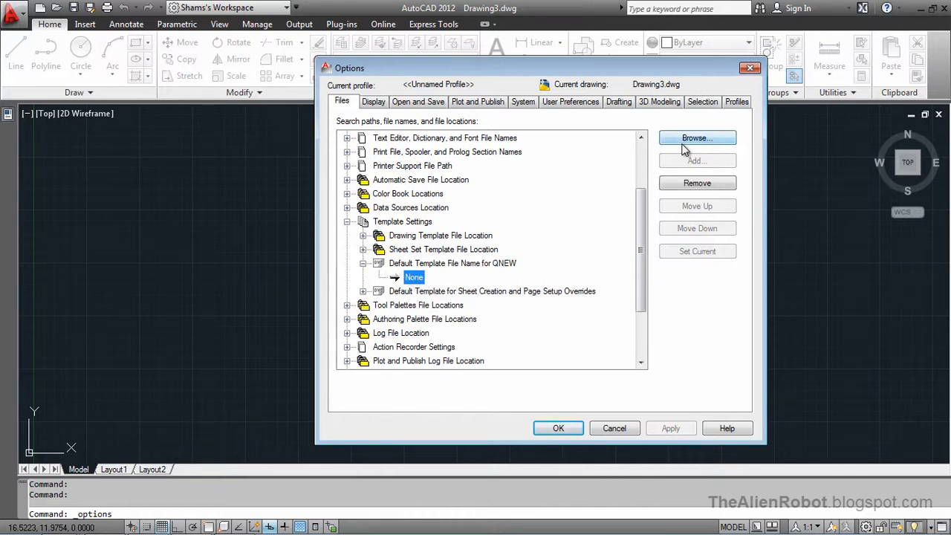
pyautogui.moveTo(676, 141)
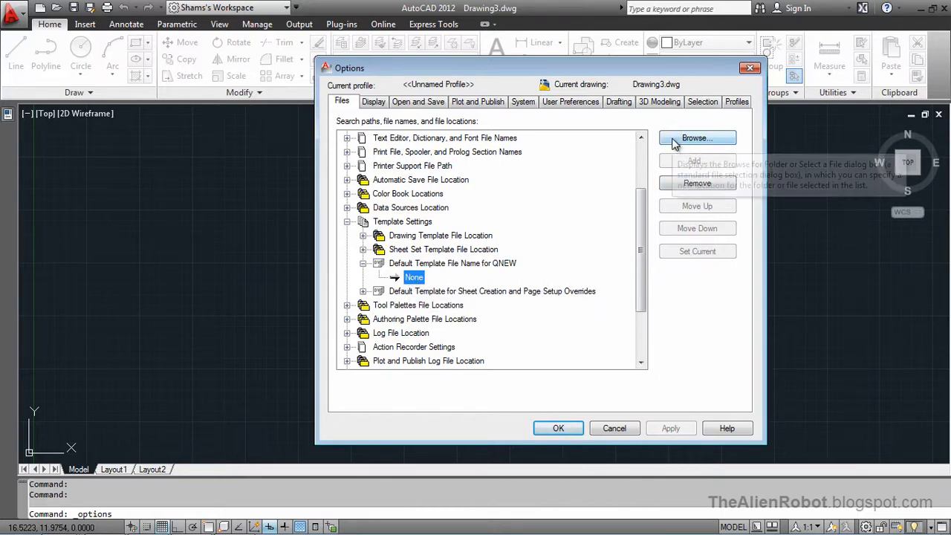
# Browse to acadiso.dwt as the QNEW default template and confirm Options.
pyautogui.click(696, 138)
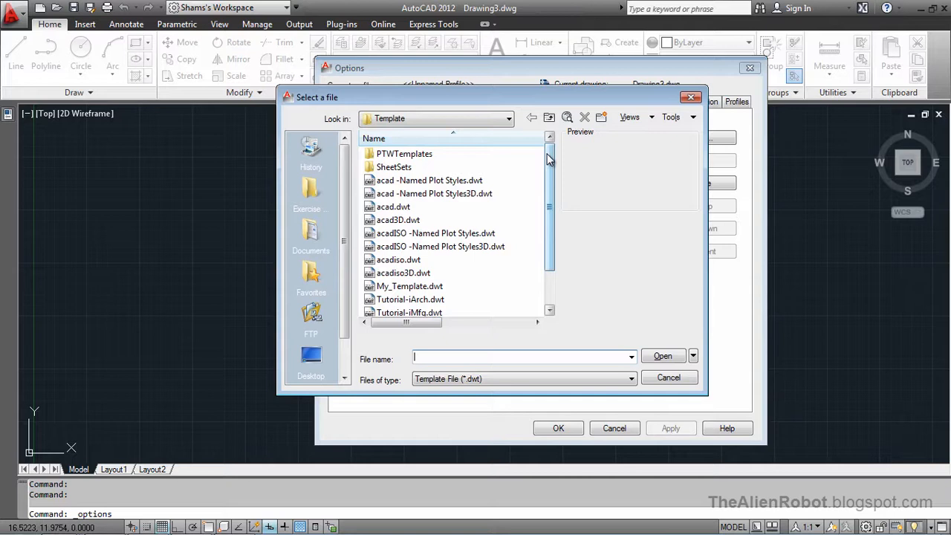
pyautogui.scroll(-3)
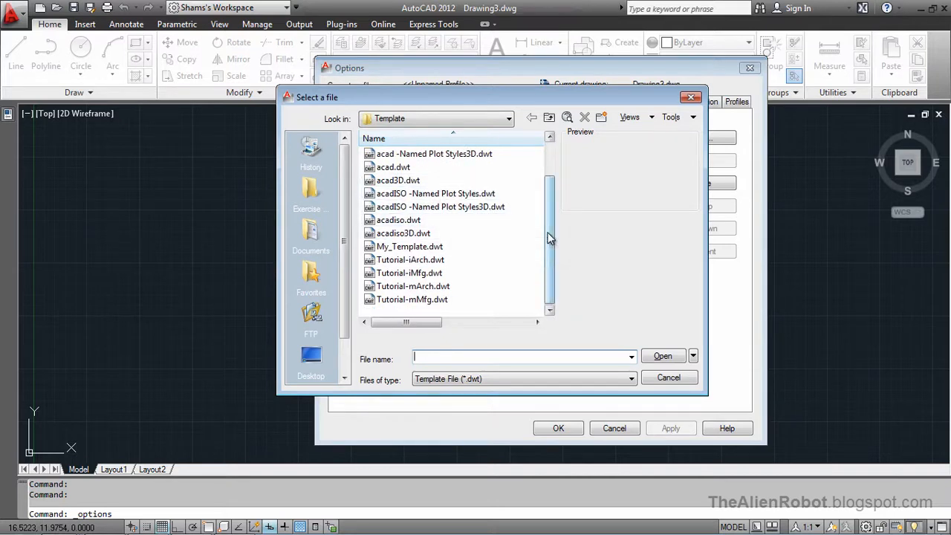
pyautogui.scroll(3)
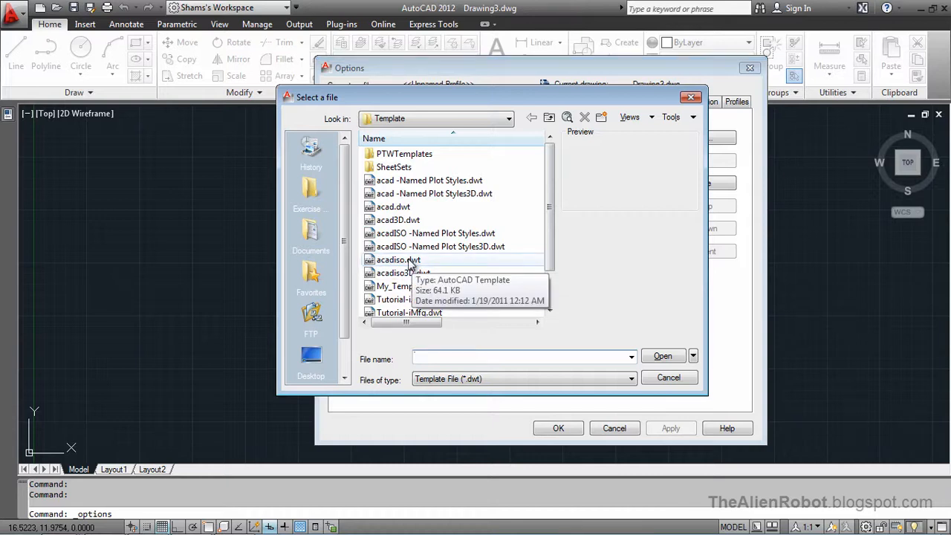
pyautogui.click(398, 259)
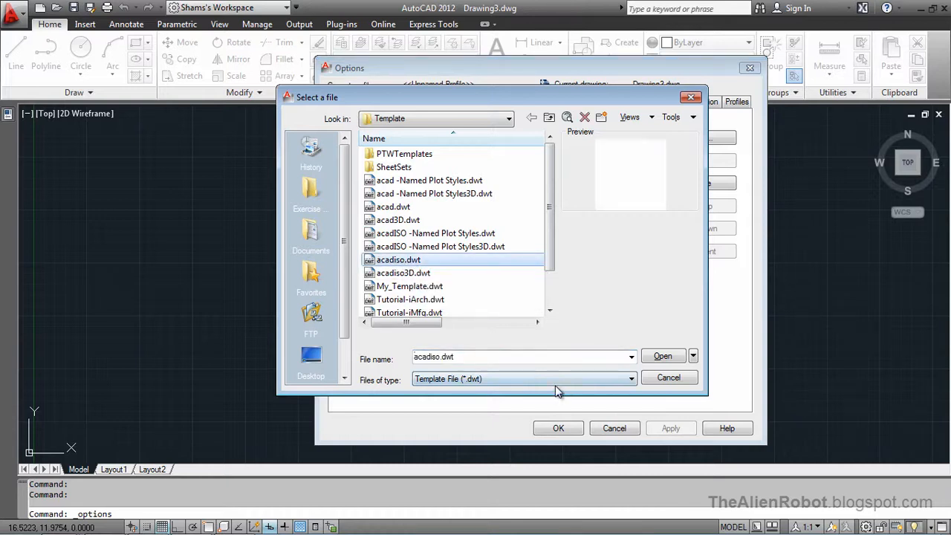
pyautogui.click(663, 356)
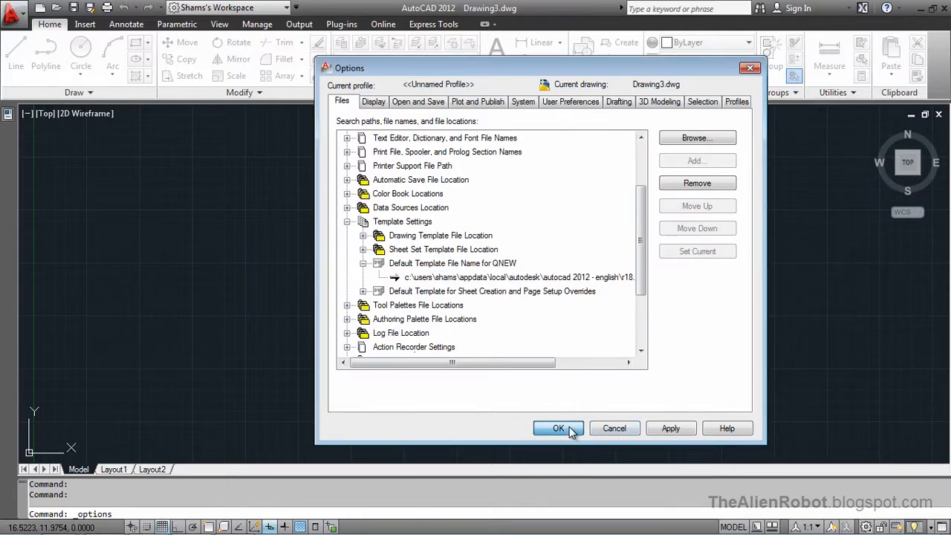
pyautogui.click(558, 428)
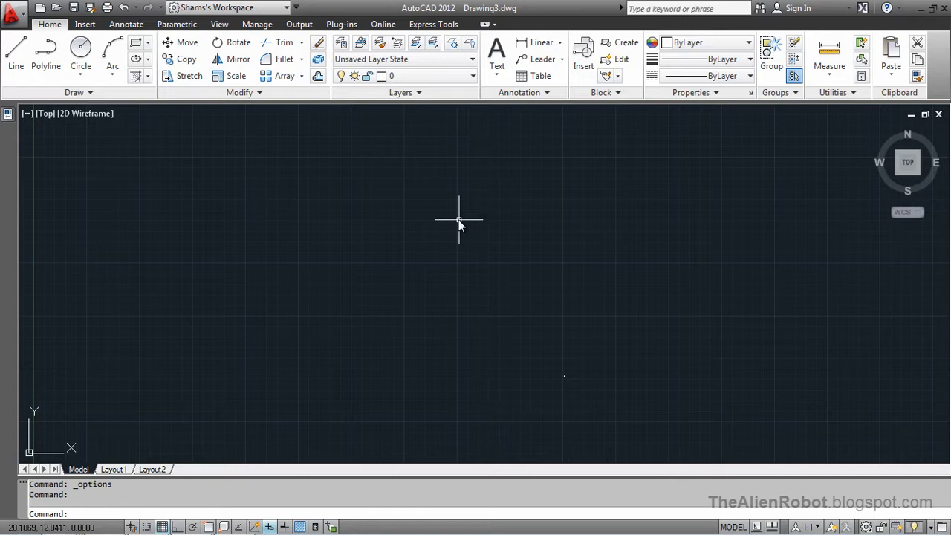
pyautogui.moveTo(431, 184)
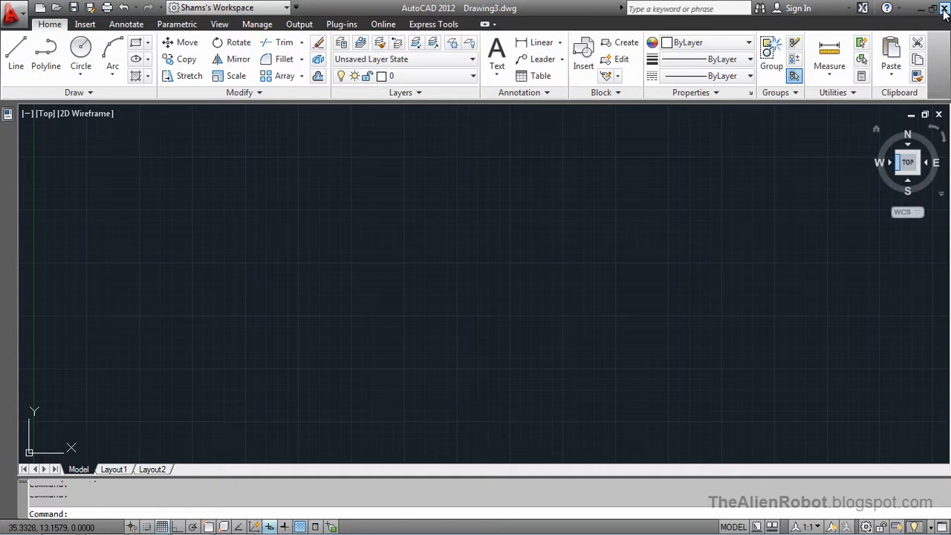
# Exit AutoCAD 2012 and relaunch it from the desktop shortcut.
pyautogui.click(920, 8)
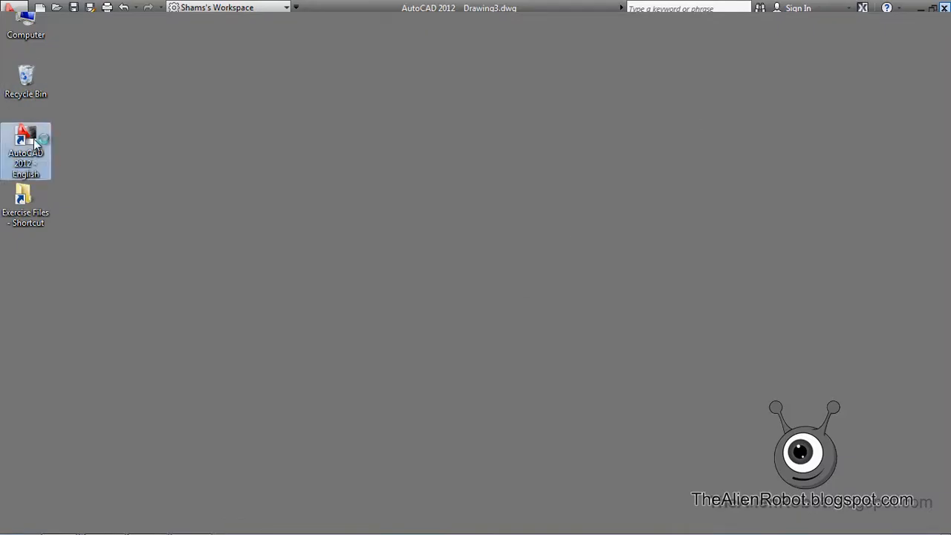
pyautogui.doubleClick(25, 151)
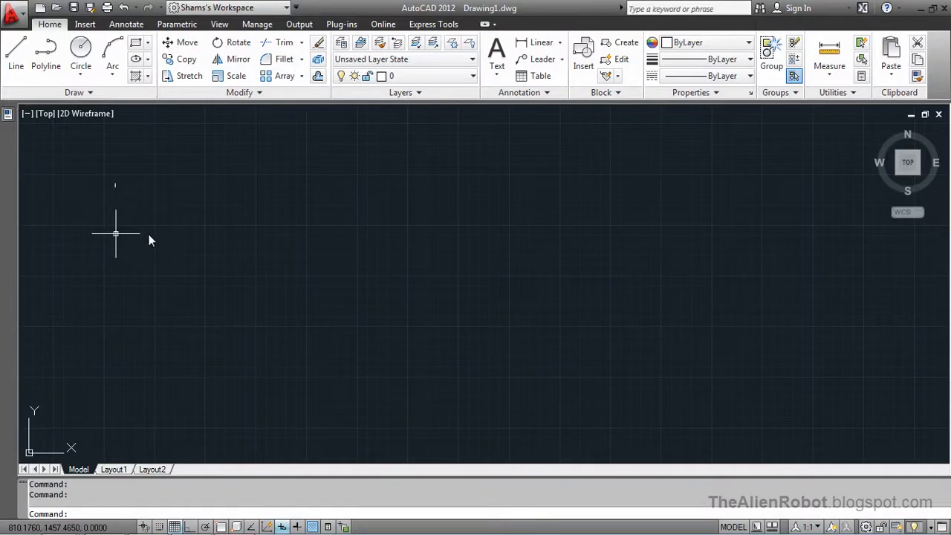
pyautogui.moveTo(143, 237)
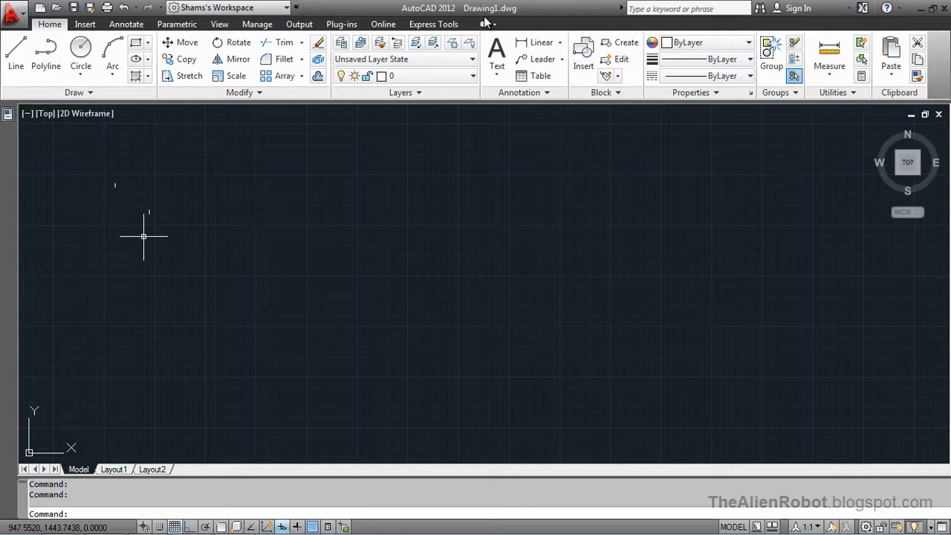
pyautogui.moveTo(509, 11)
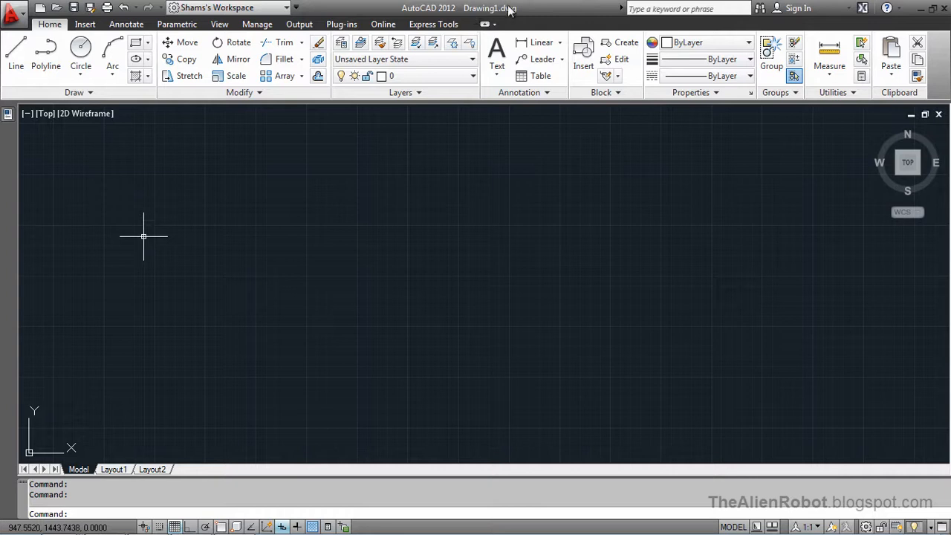
pyautogui.moveTo(64, 157)
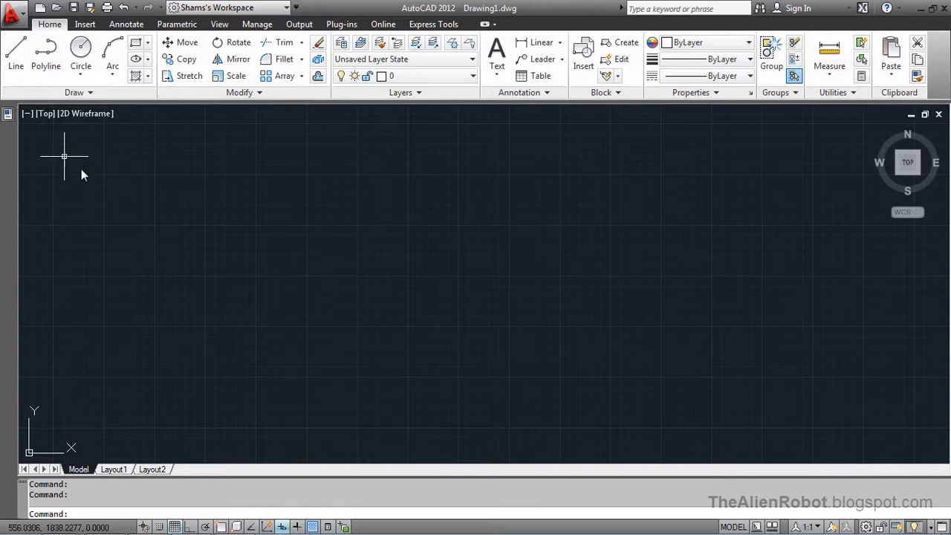
pyautogui.moveTo(323, 223)
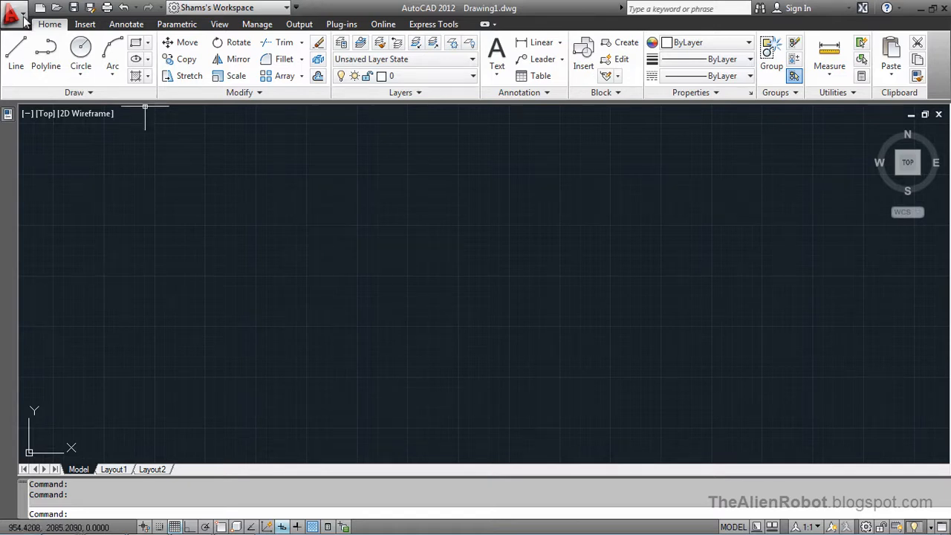
pyautogui.click(13, 11)
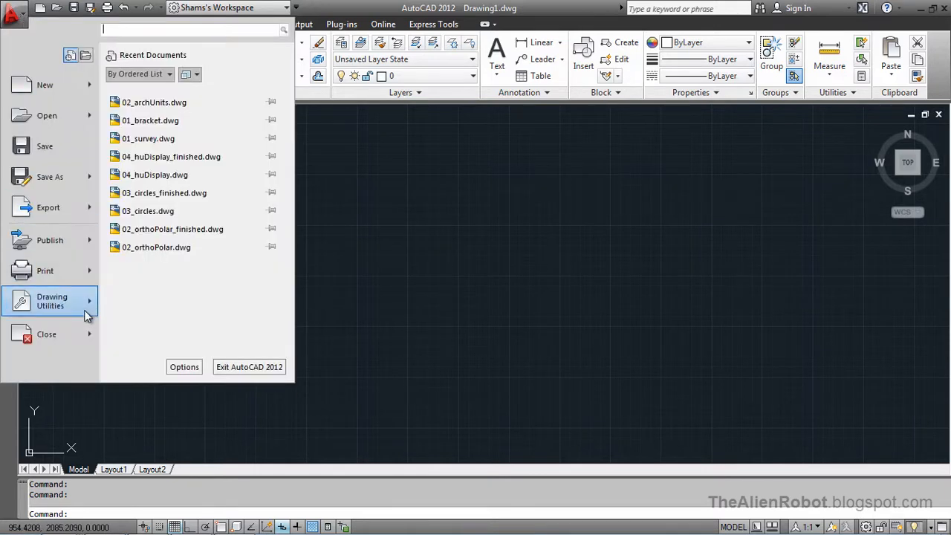
pyautogui.click(51, 301)
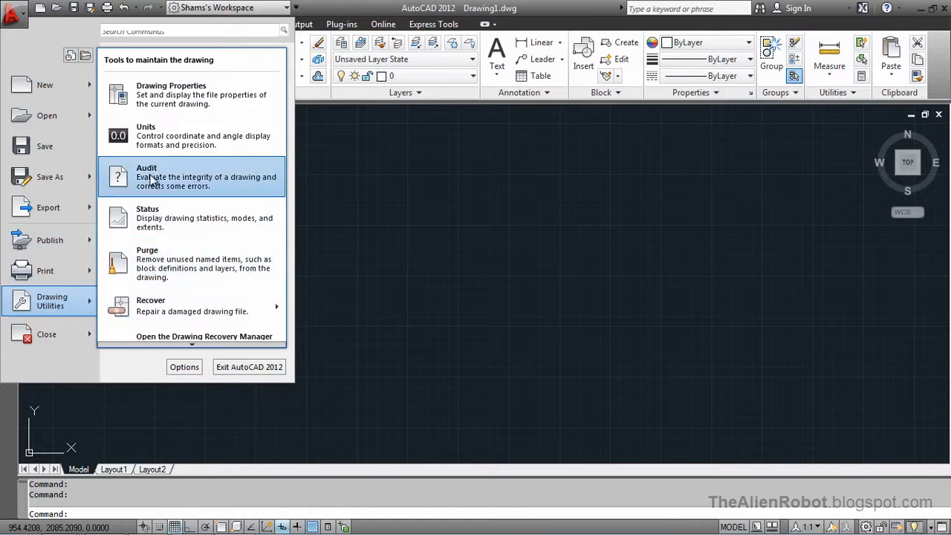
pyautogui.click(146, 135)
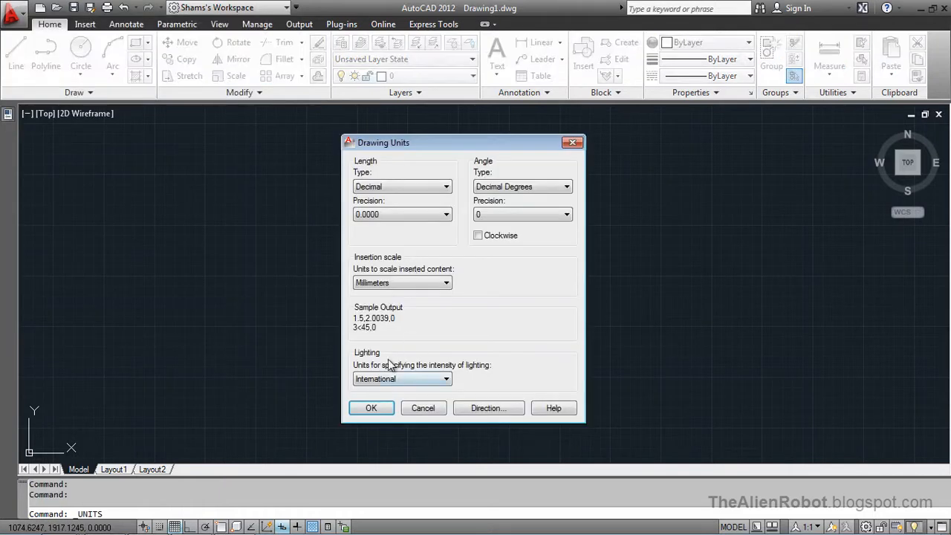
pyautogui.moveTo(423, 408)
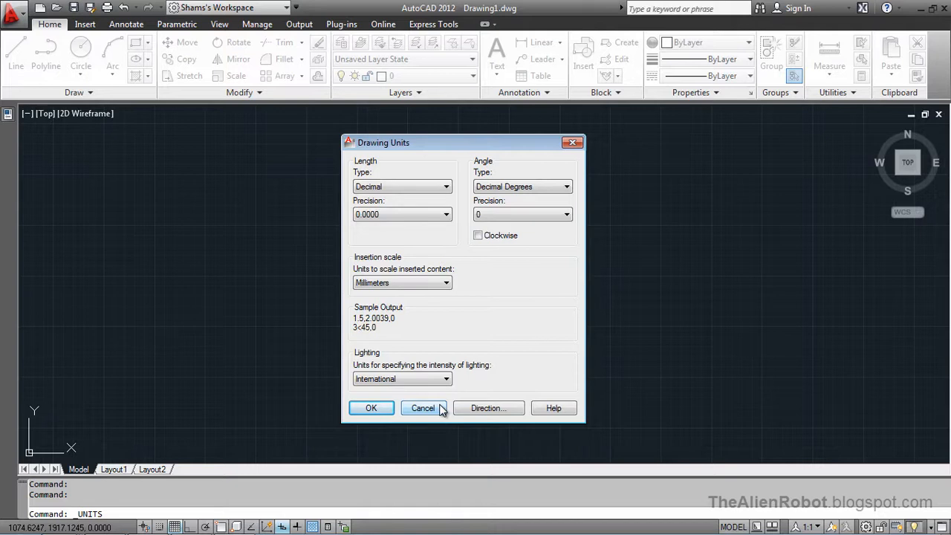
pyautogui.click(422, 408)
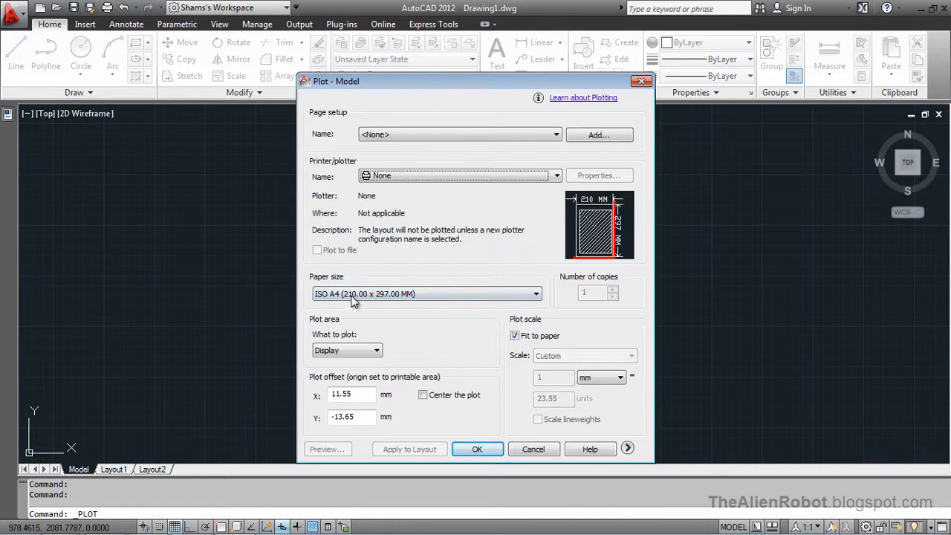
pyautogui.moveTo(416, 297)
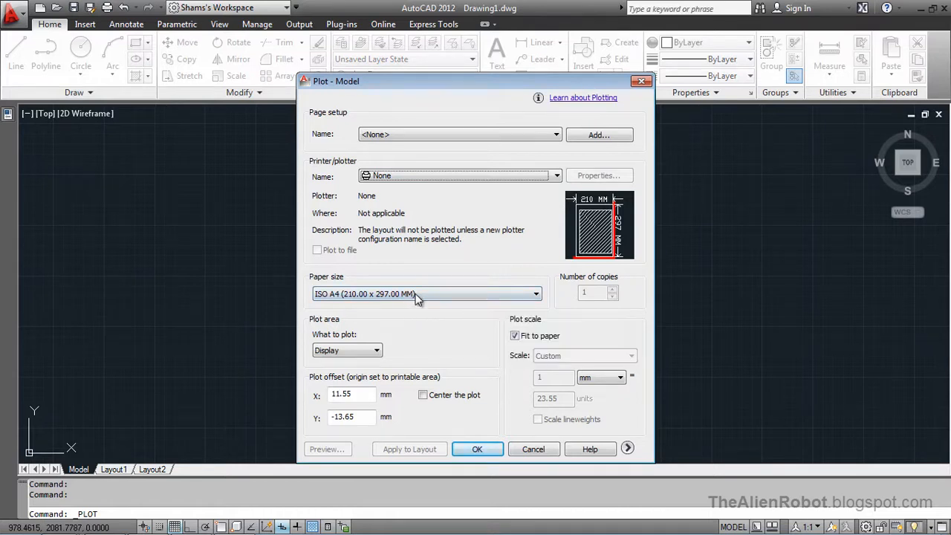
pyautogui.click(533, 449)
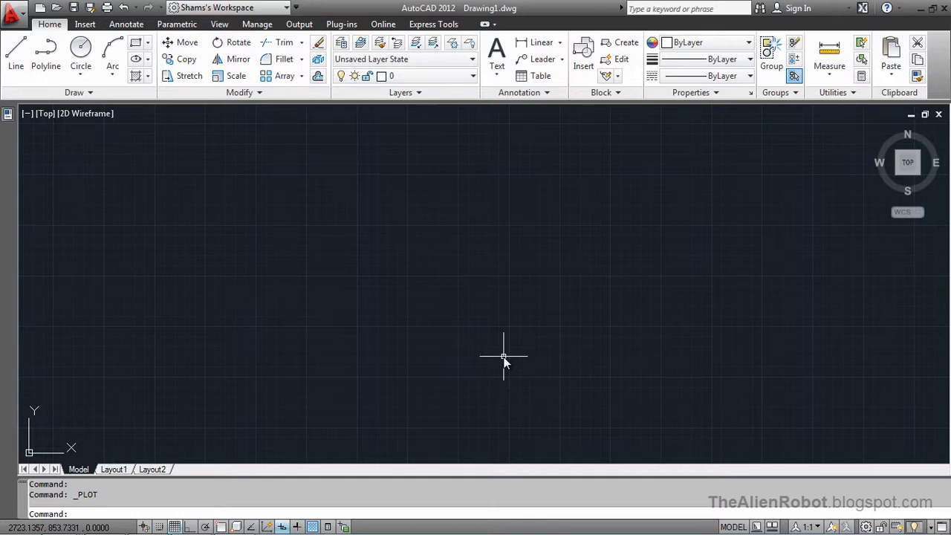
pyautogui.moveTo(463, 311)
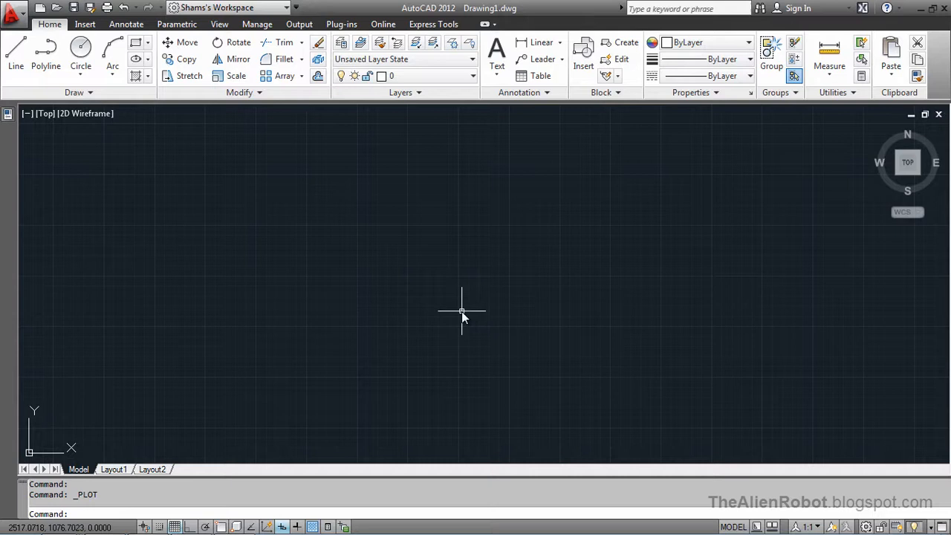
pyautogui.moveTo(450, 310)
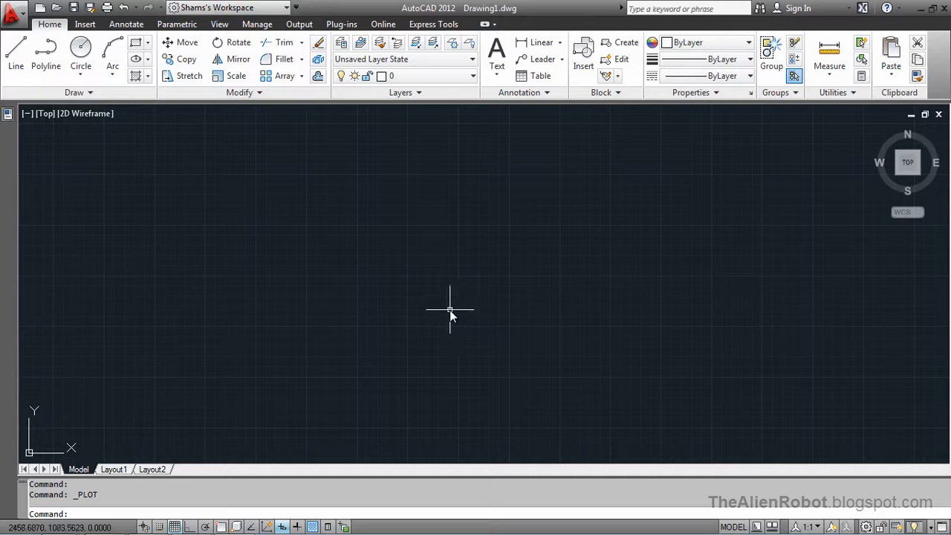
pyautogui.moveTo(449, 309)
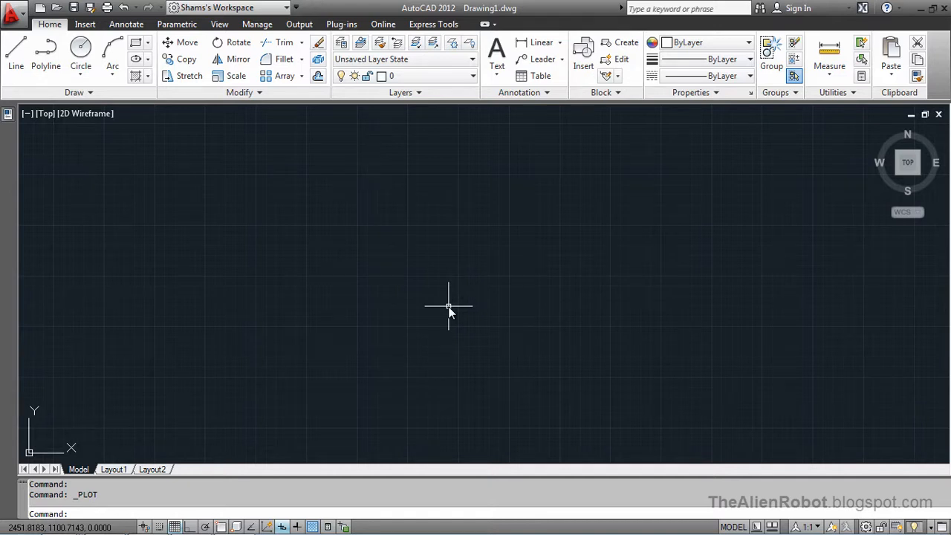
# Remove the acadiso.dwt path from the QNEW default template in Options and confirm.
pyautogui.rightClick(448, 307)
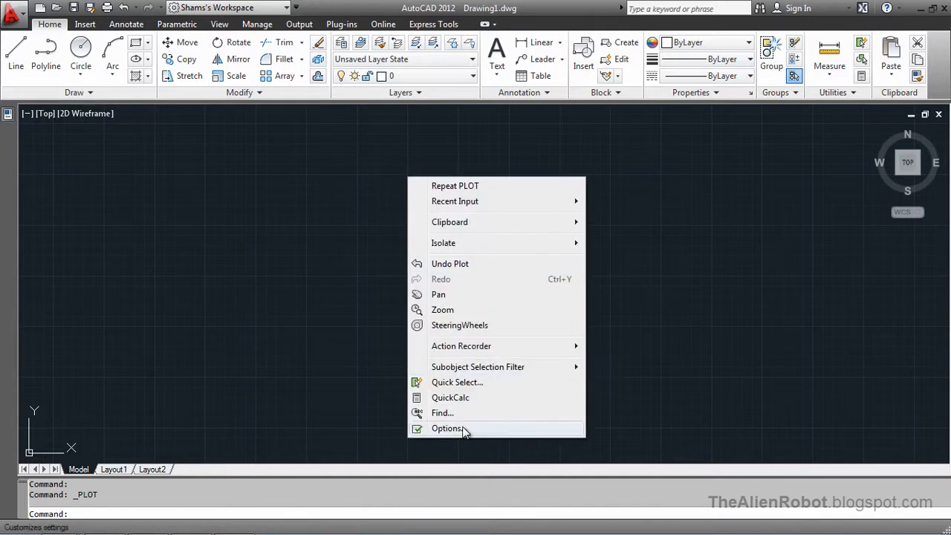
pyautogui.click(447, 428)
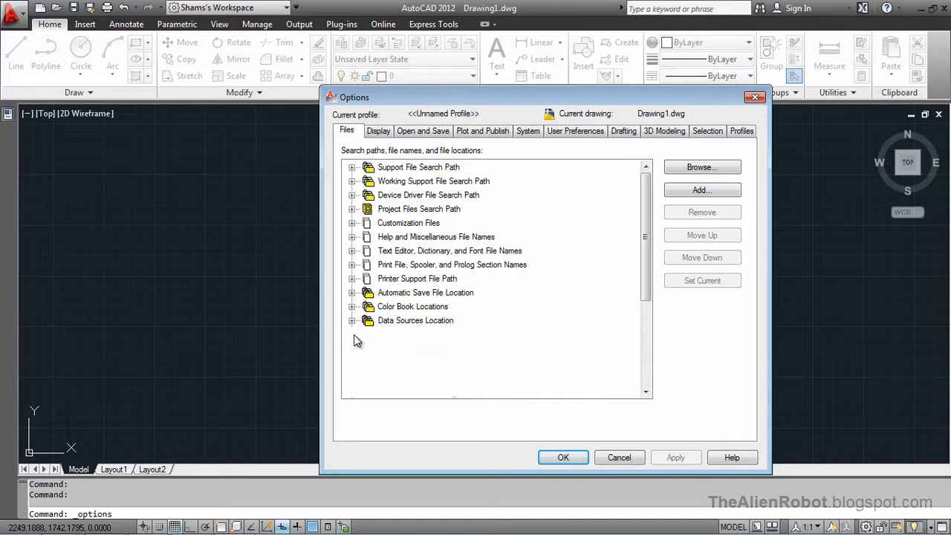
pyautogui.click(351, 334)
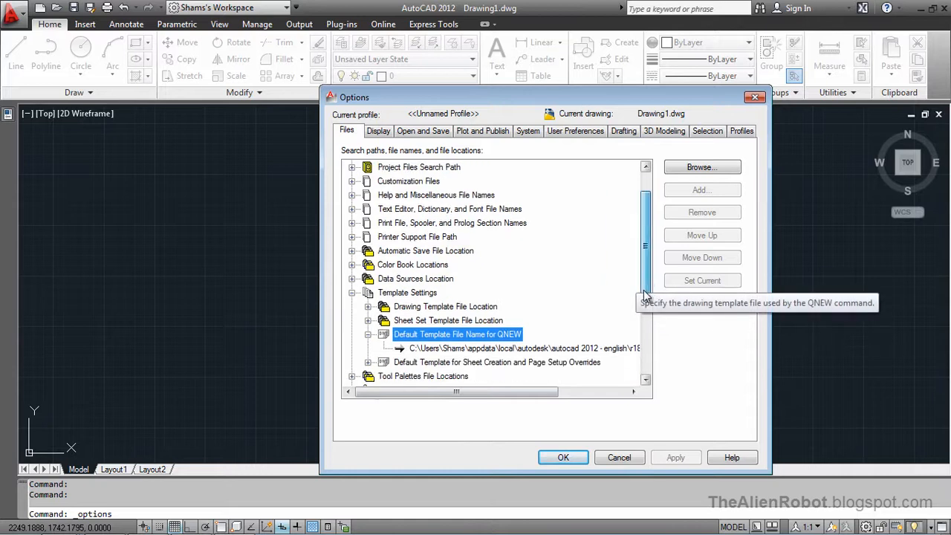
pyautogui.click(524, 348)
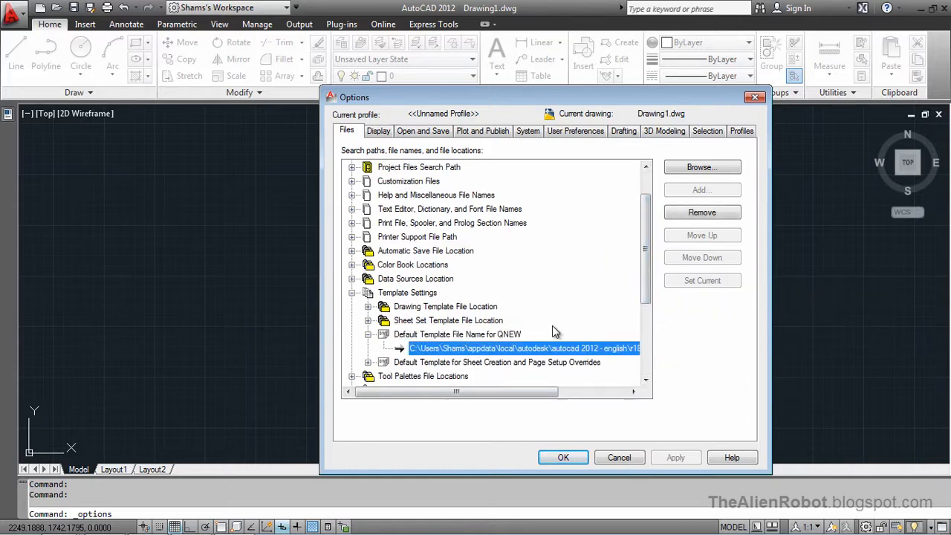
pyautogui.click(702, 212)
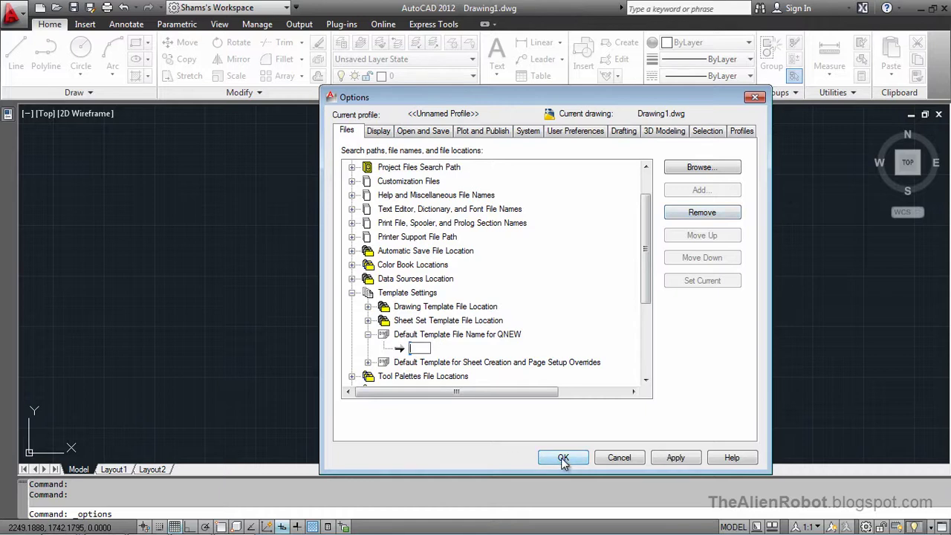
pyautogui.click(563, 457)
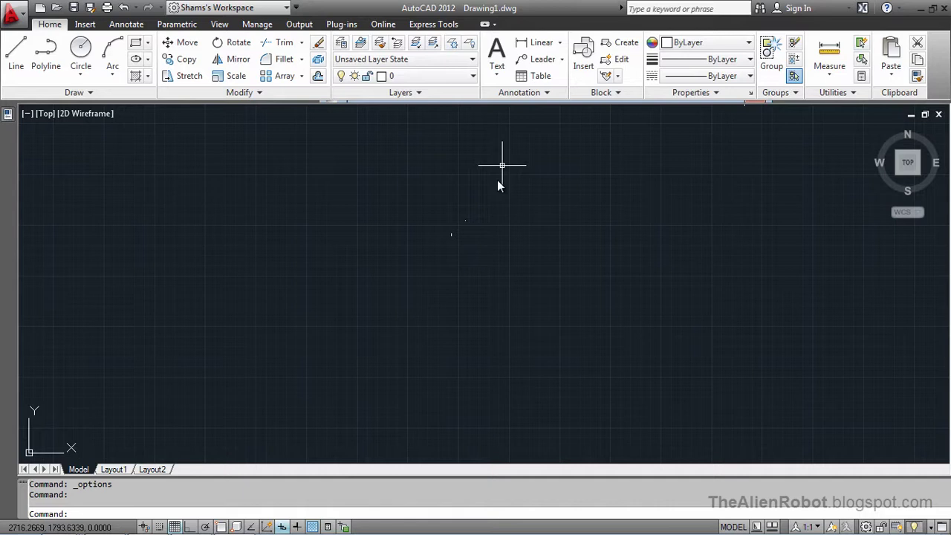
pyautogui.moveTo(464, 253)
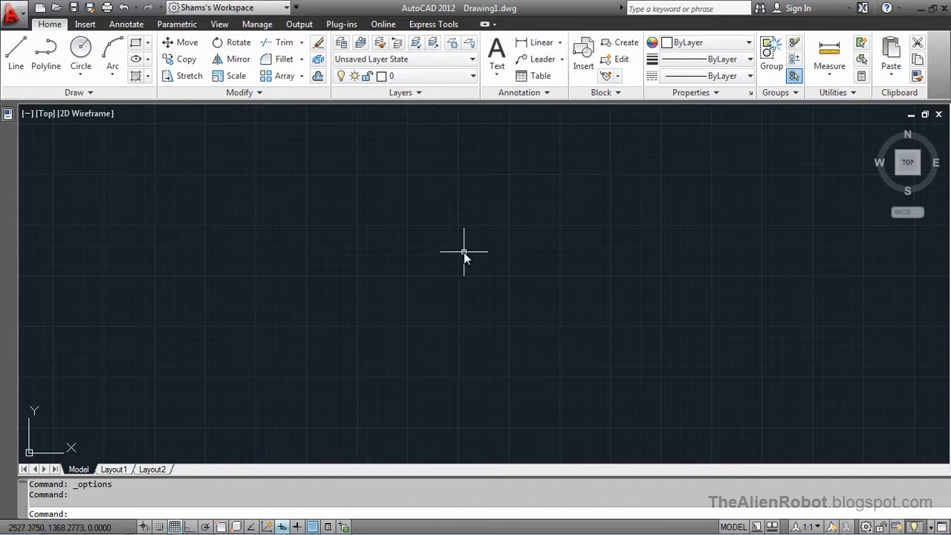